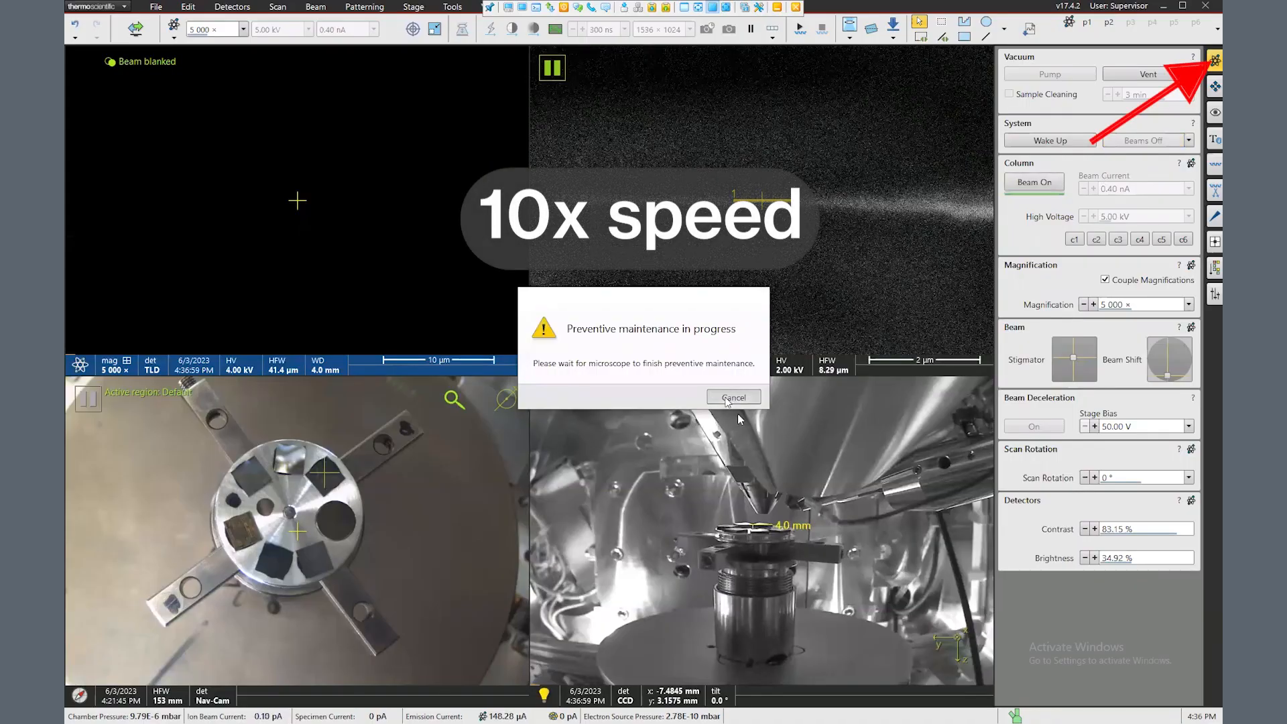
- Dismiss the Preventive maintenance notice and confirm venting the specimen chamber
click(732, 397)
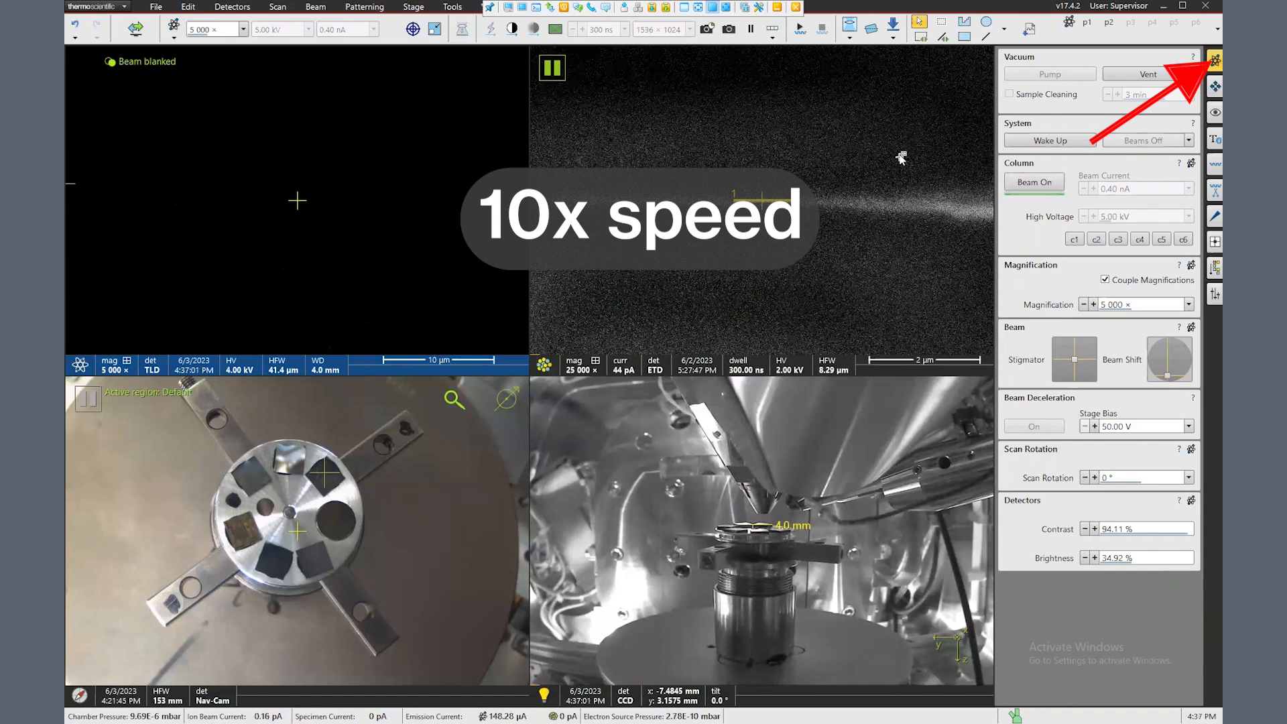
mouse_move(1147, 74)
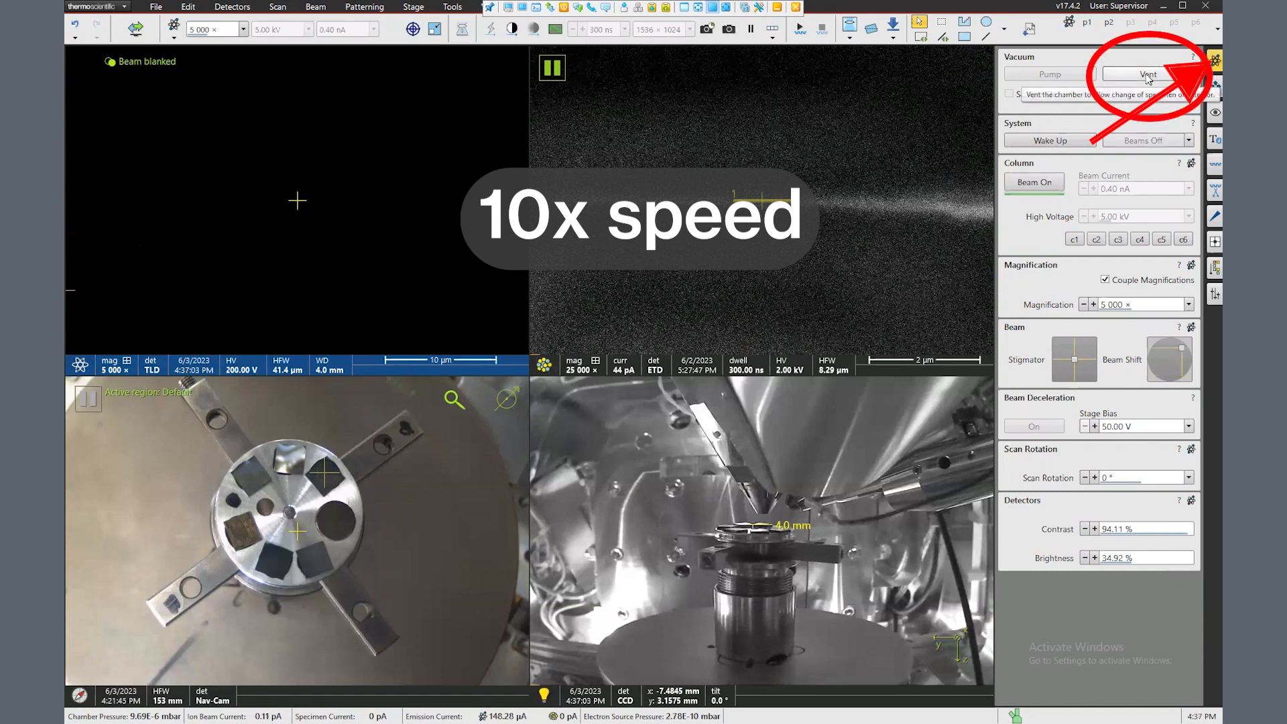
click(1146, 73)
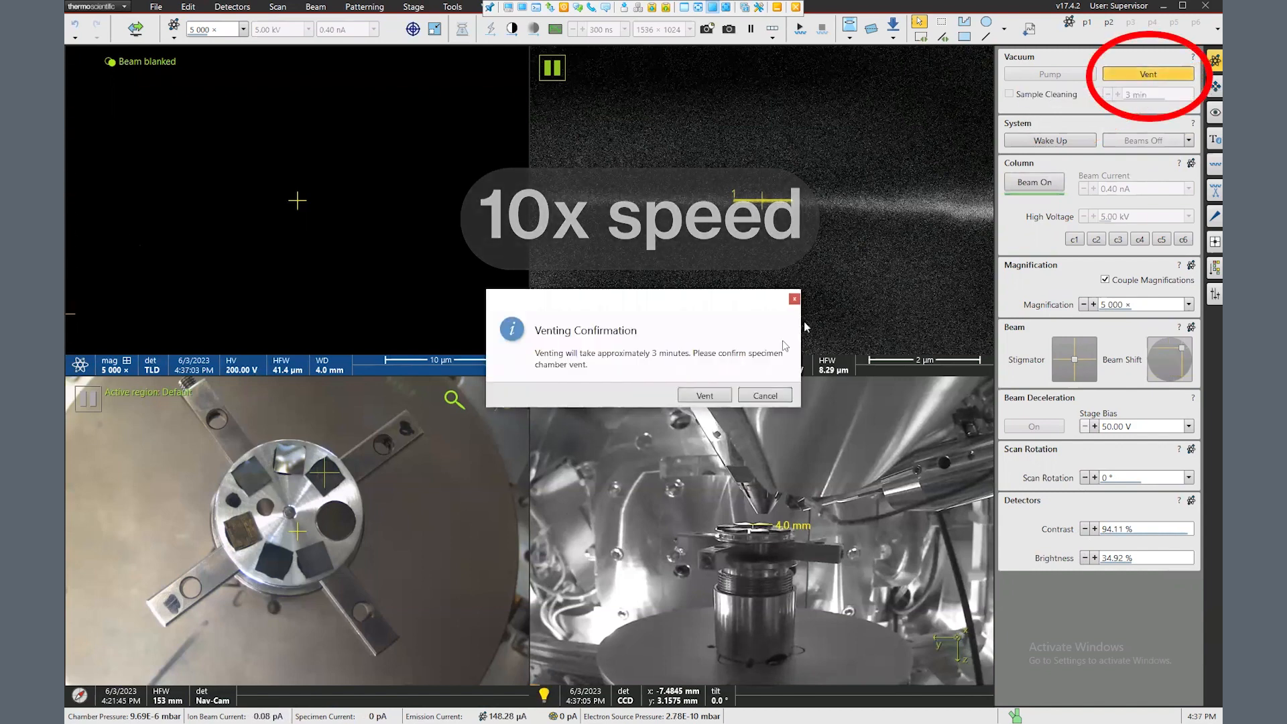
click(704, 395)
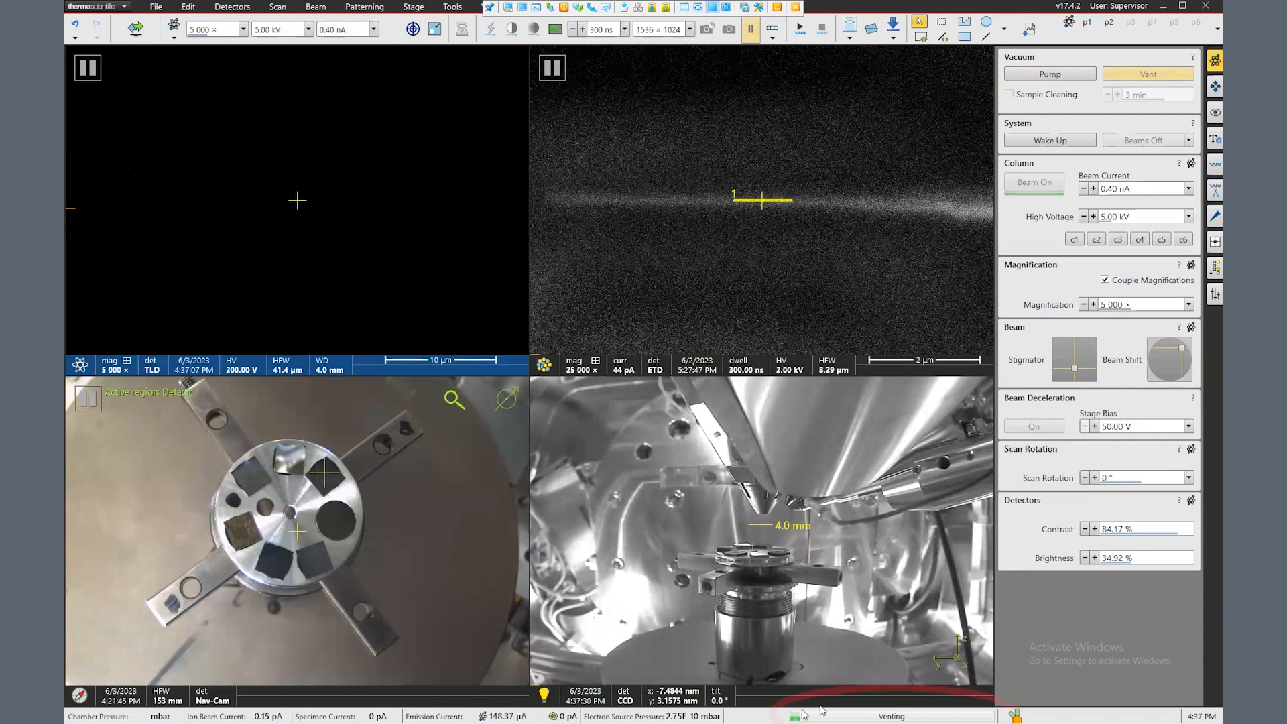
mouse_move(926, 713)
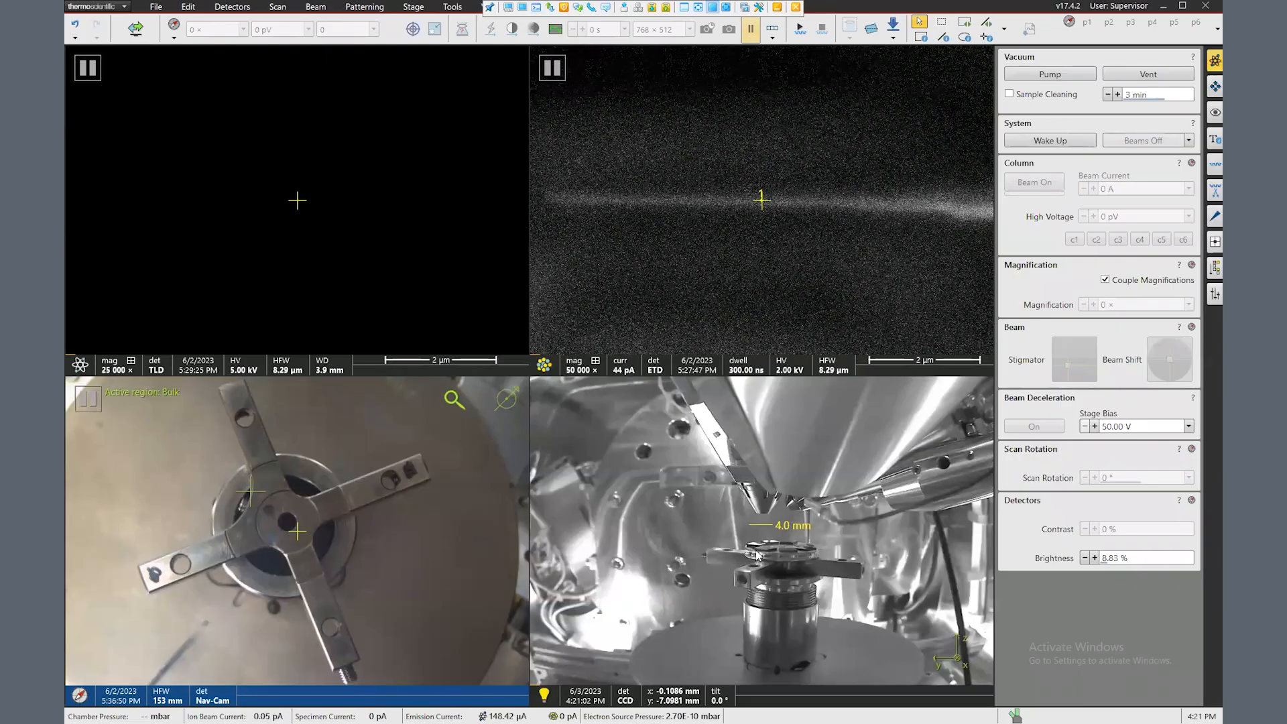
mouse_move(916, 226)
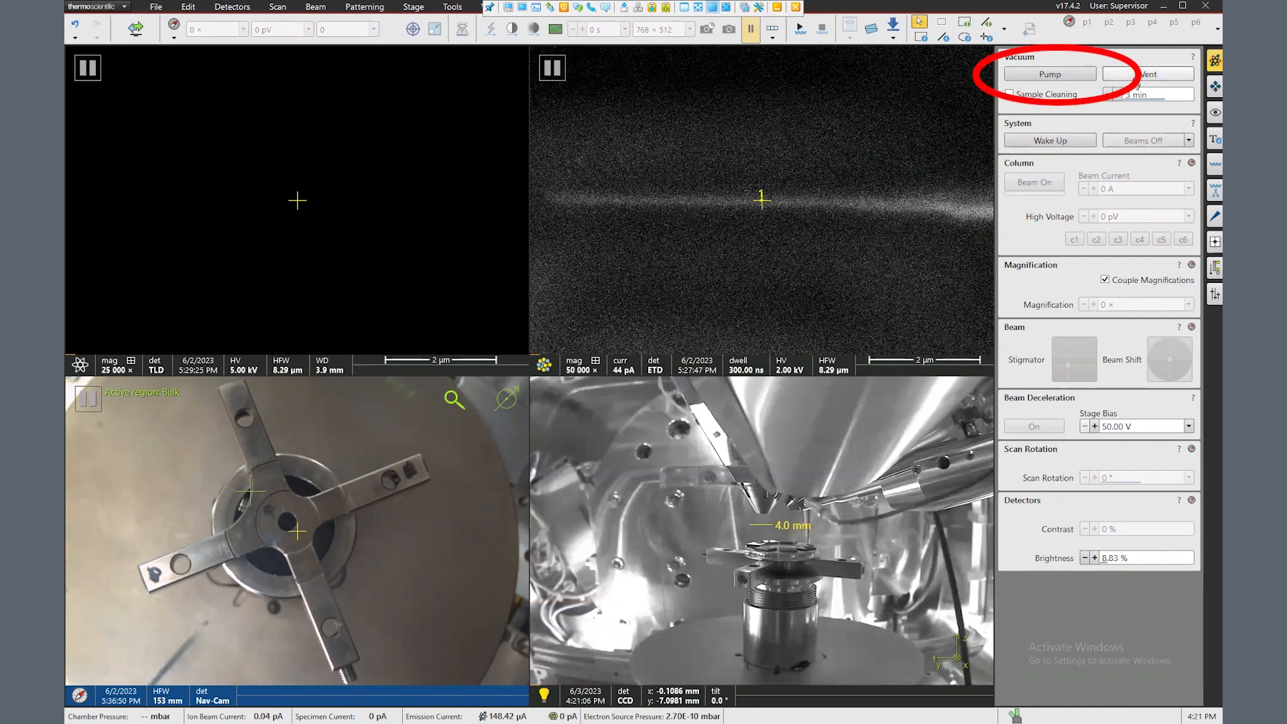
- Start pumping the emptied specimen chamber down to vacuum
click(1051, 74)
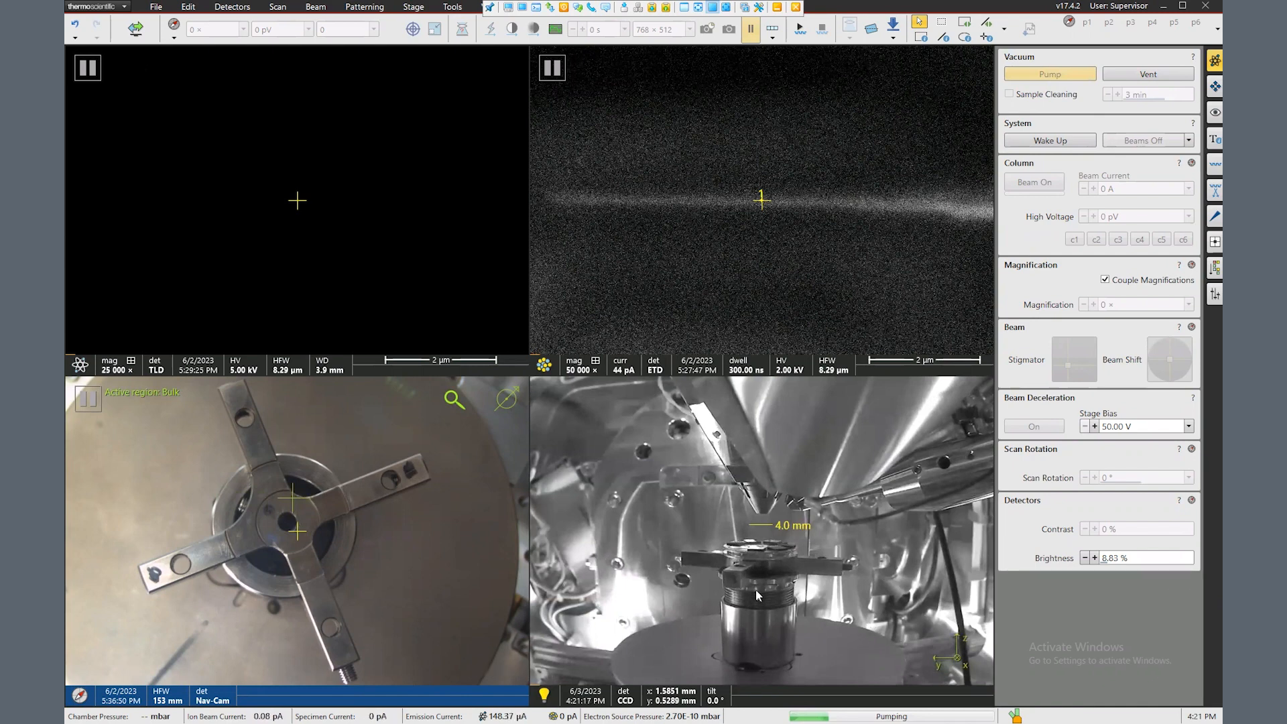
mouse_move(565, 628)
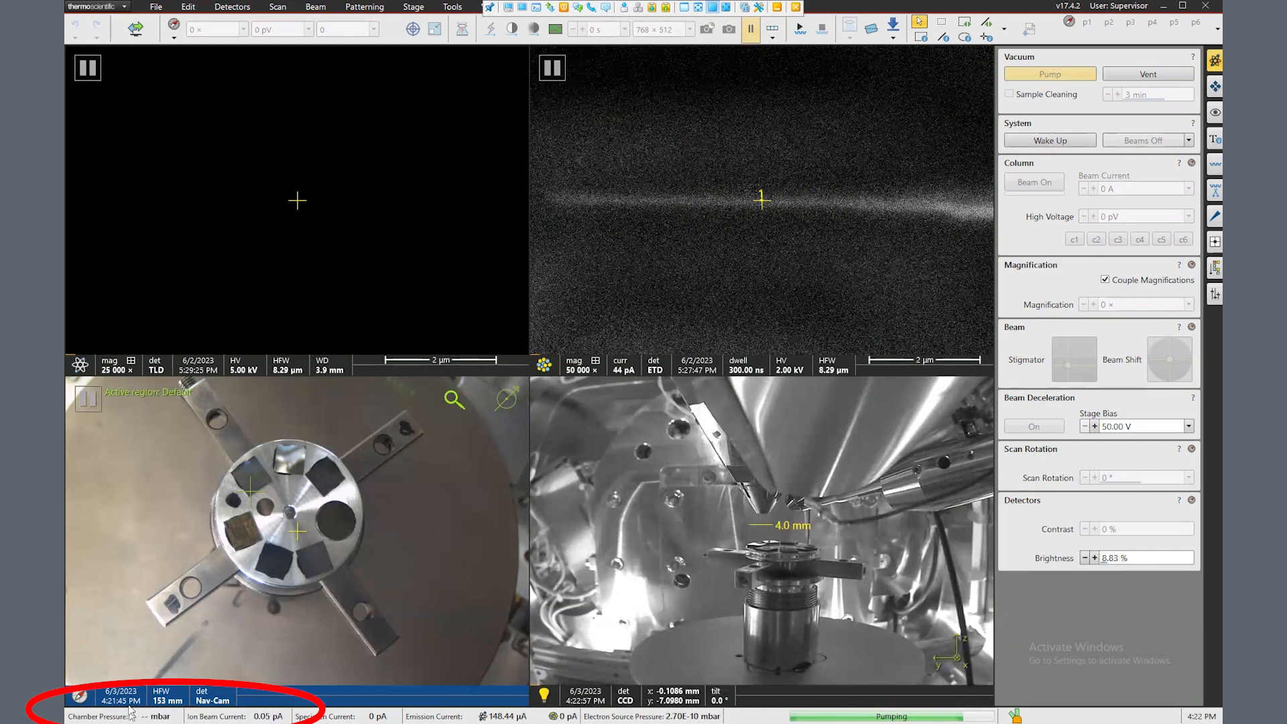
mouse_move(141, 674)
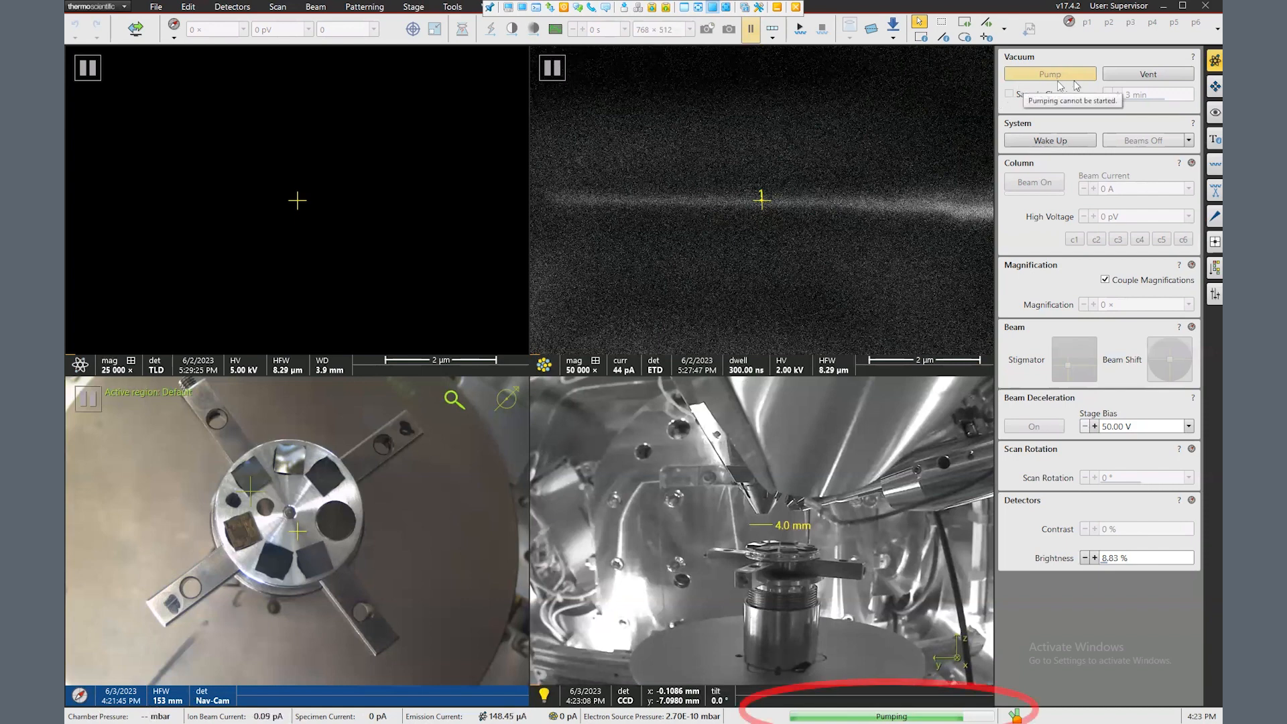
mouse_move(1147, 74)
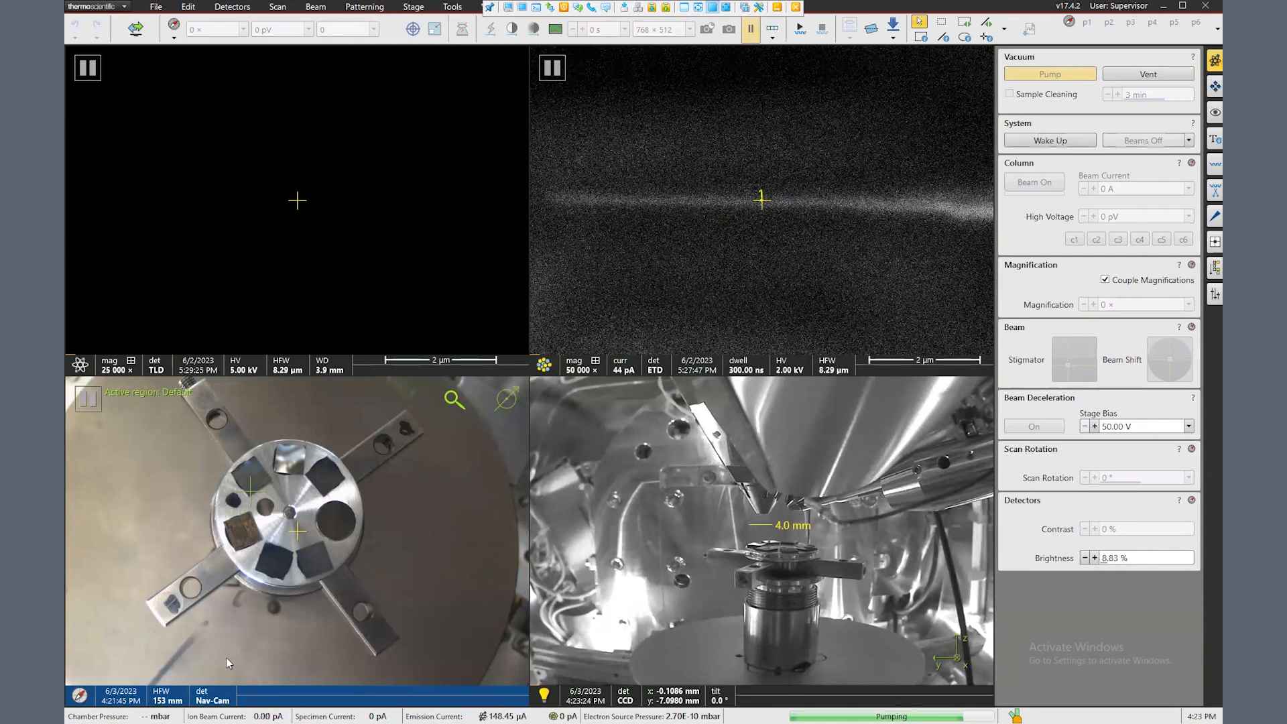
mouse_move(623, 480)
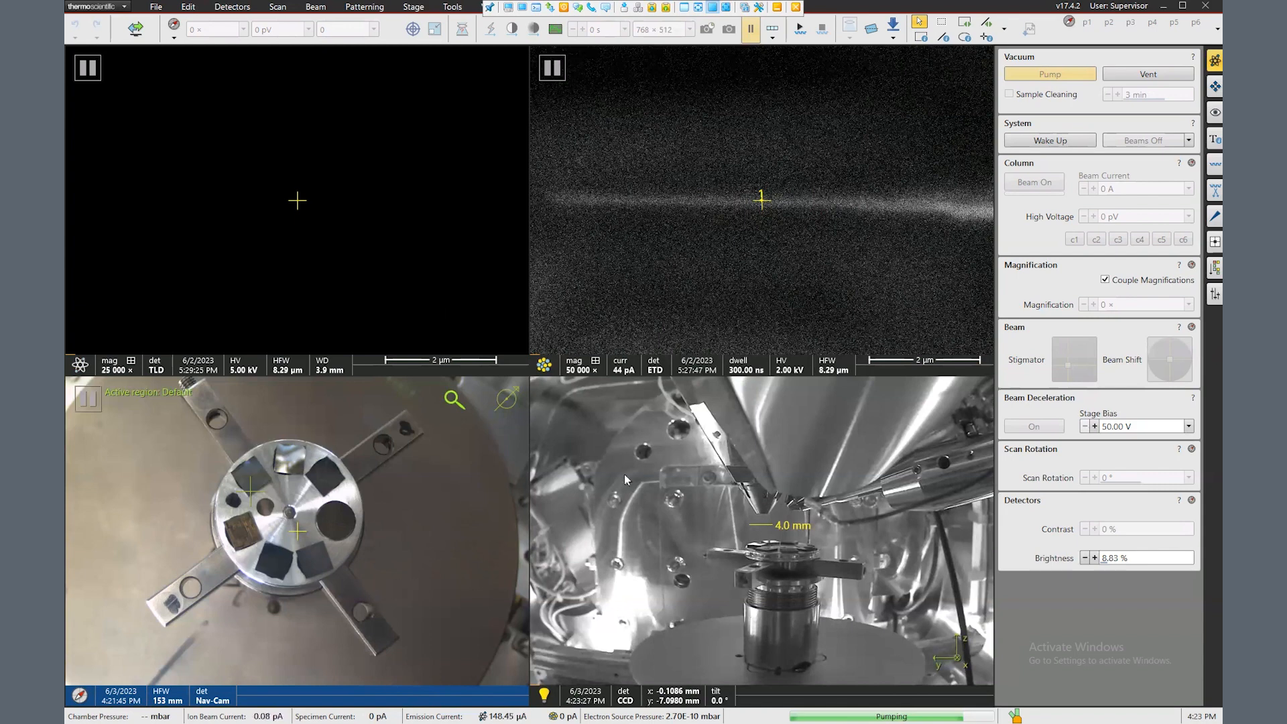
mouse_move(499, 331)
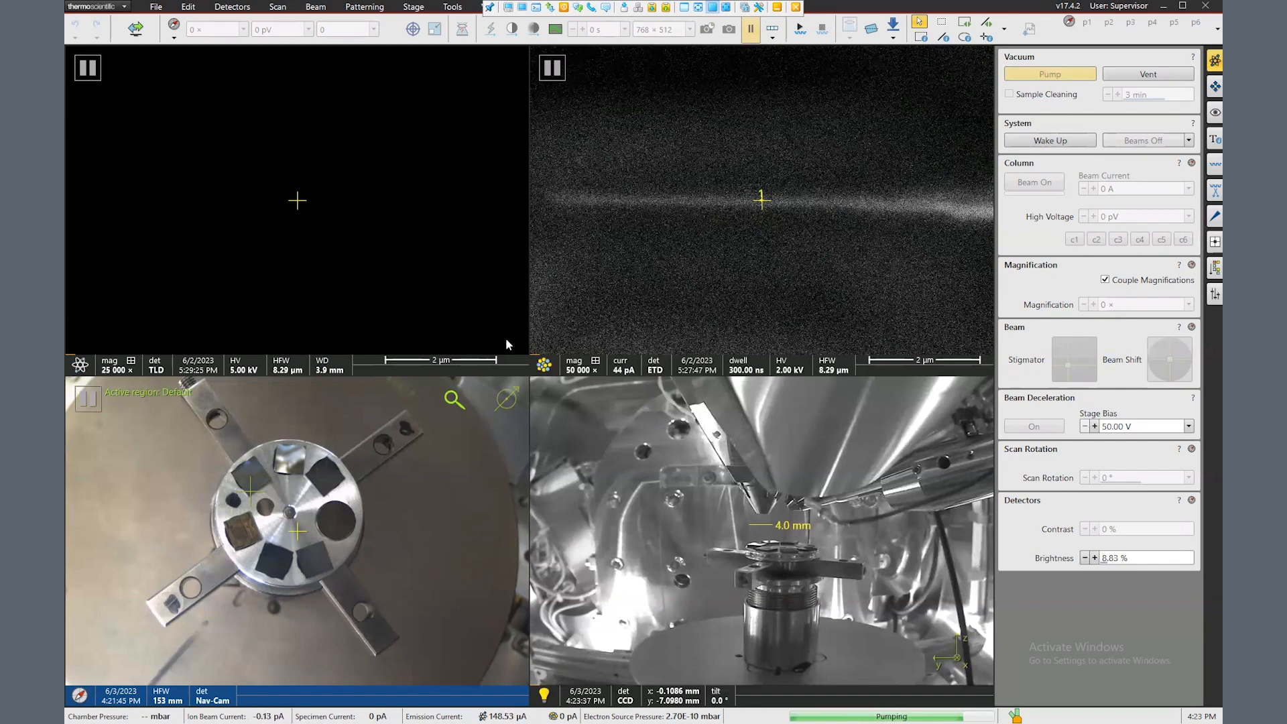
mouse_move(537, 349)
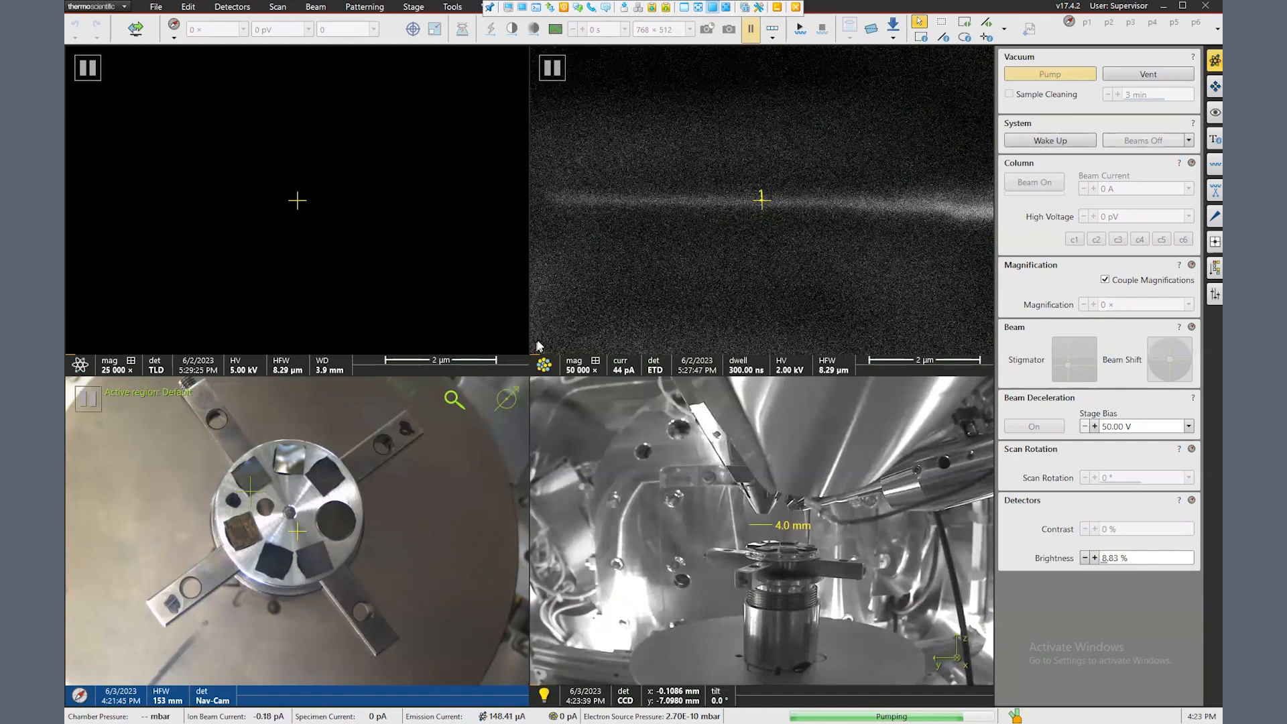
mouse_move(492, 299)
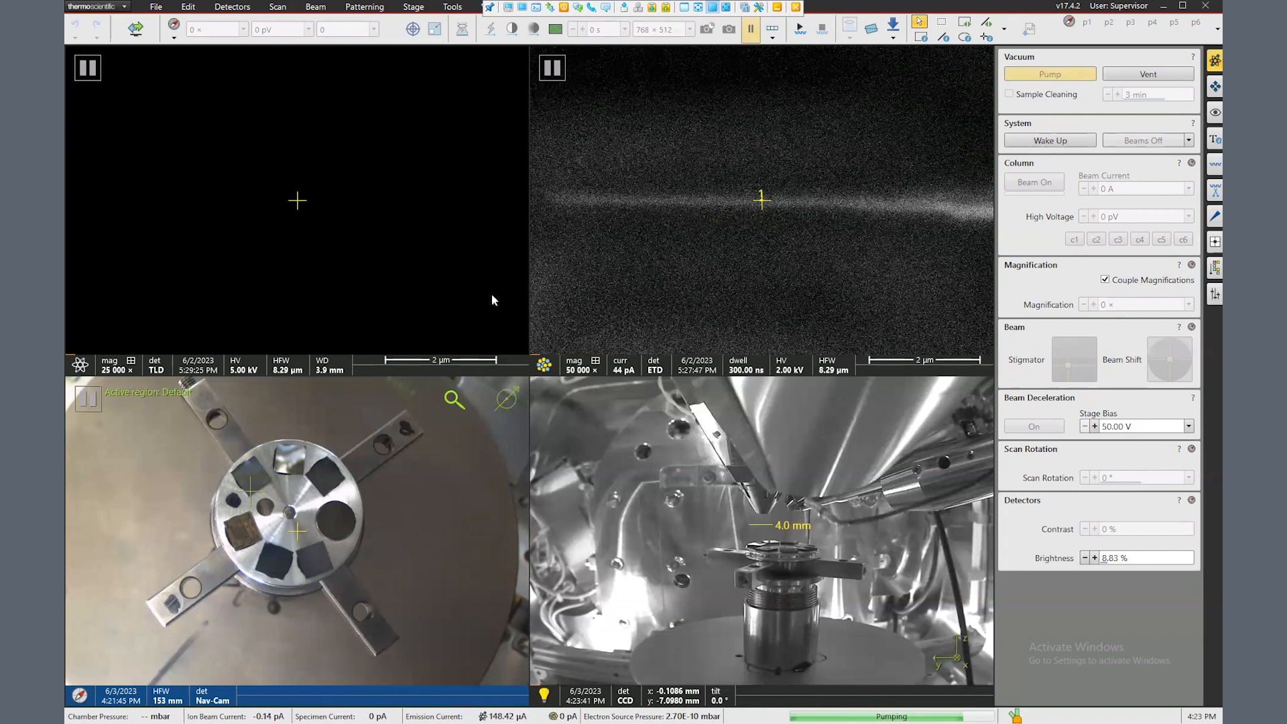
mouse_move(522, 542)
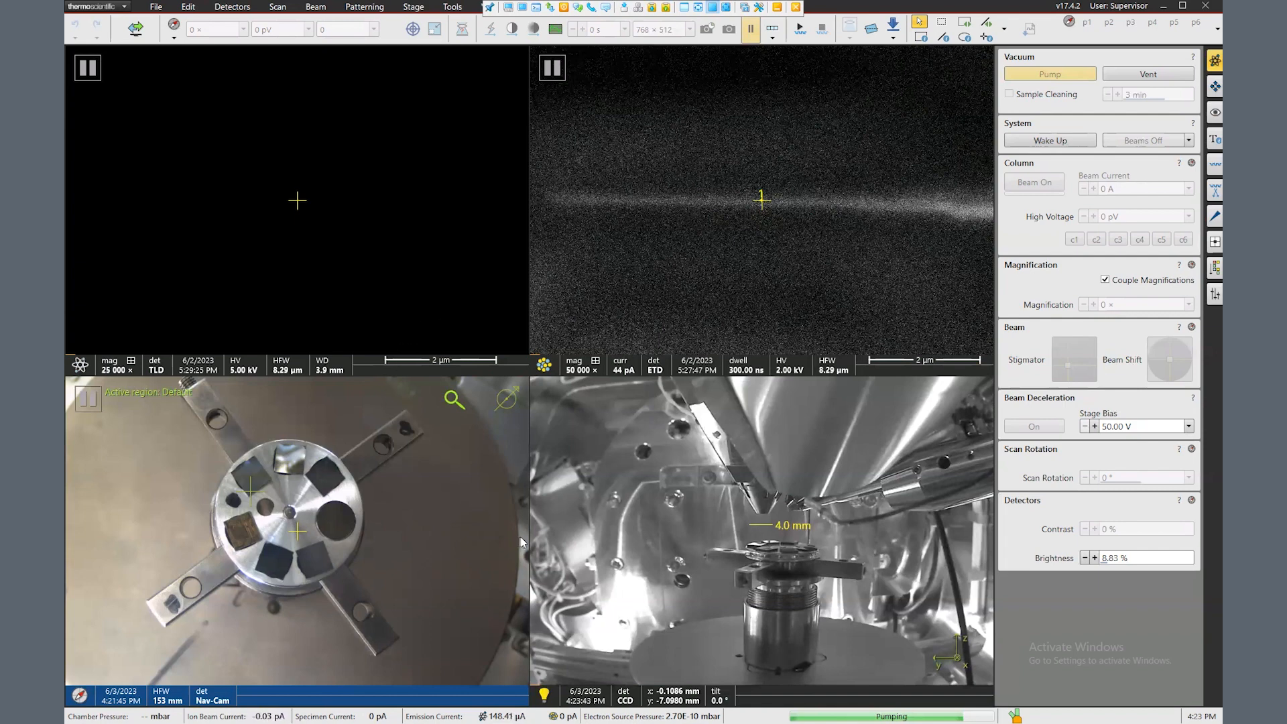
mouse_move(696, 525)
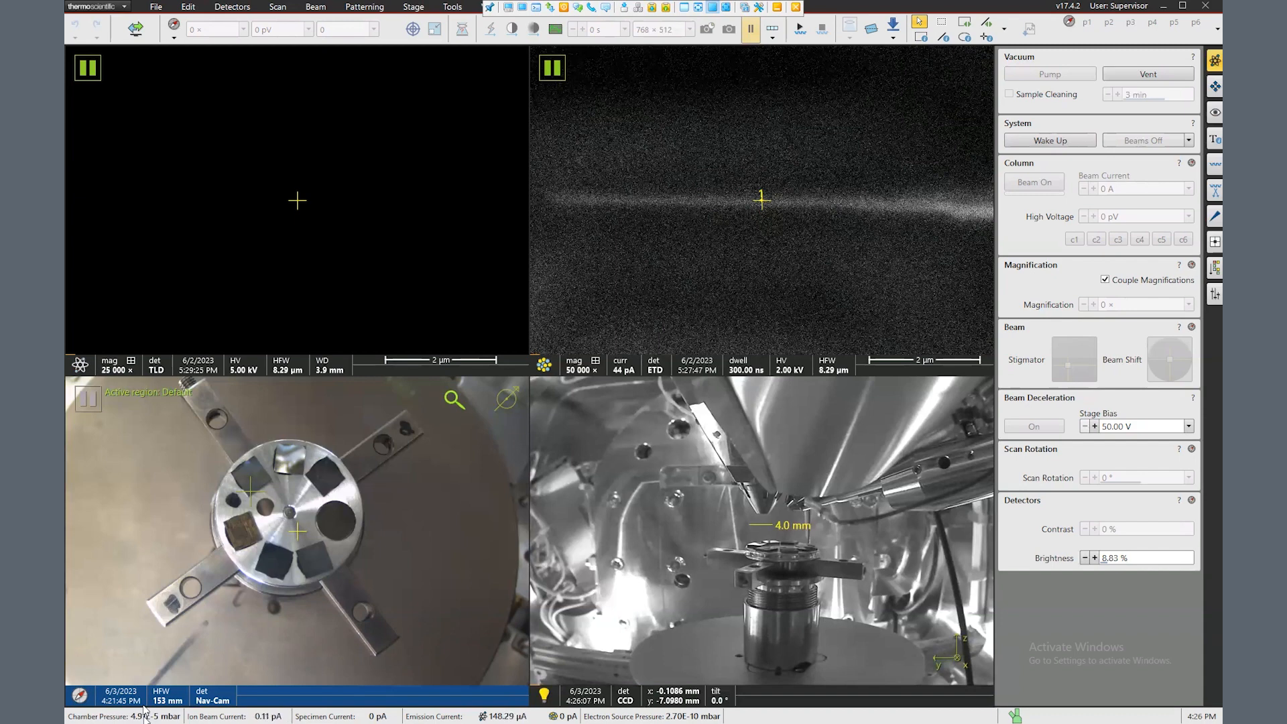
mouse_move(336, 339)
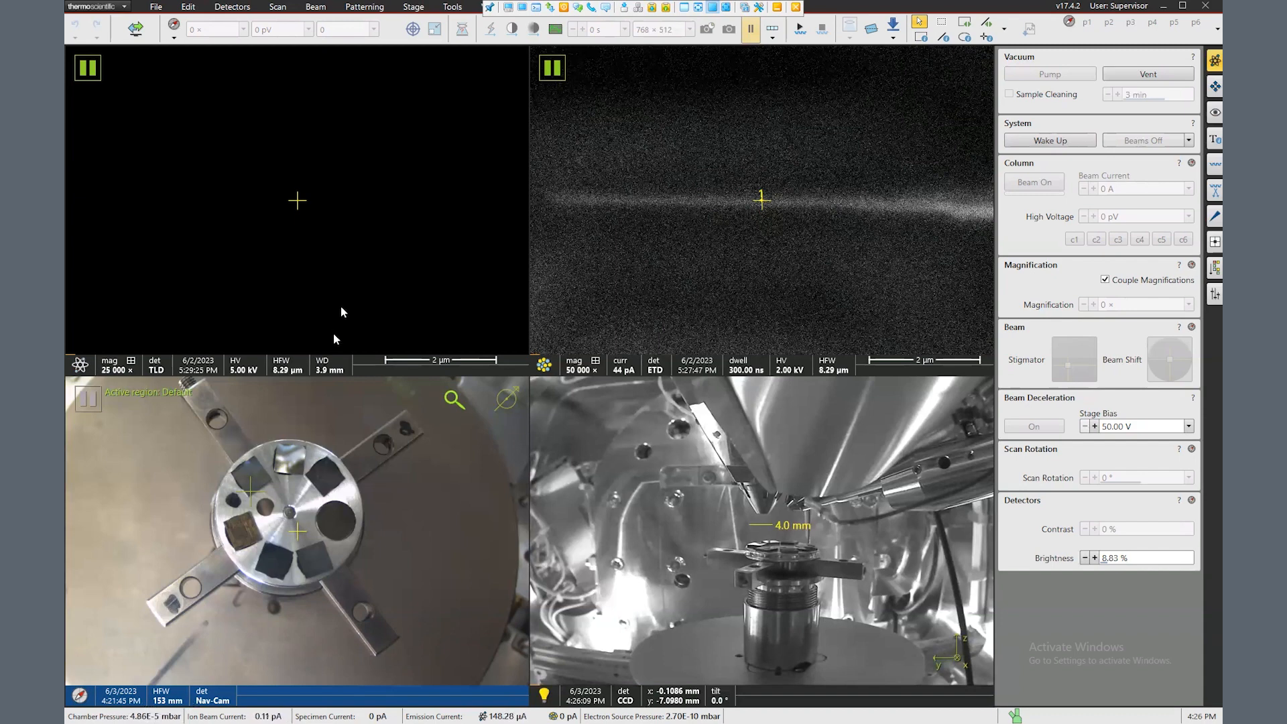
mouse_move(565, 105)
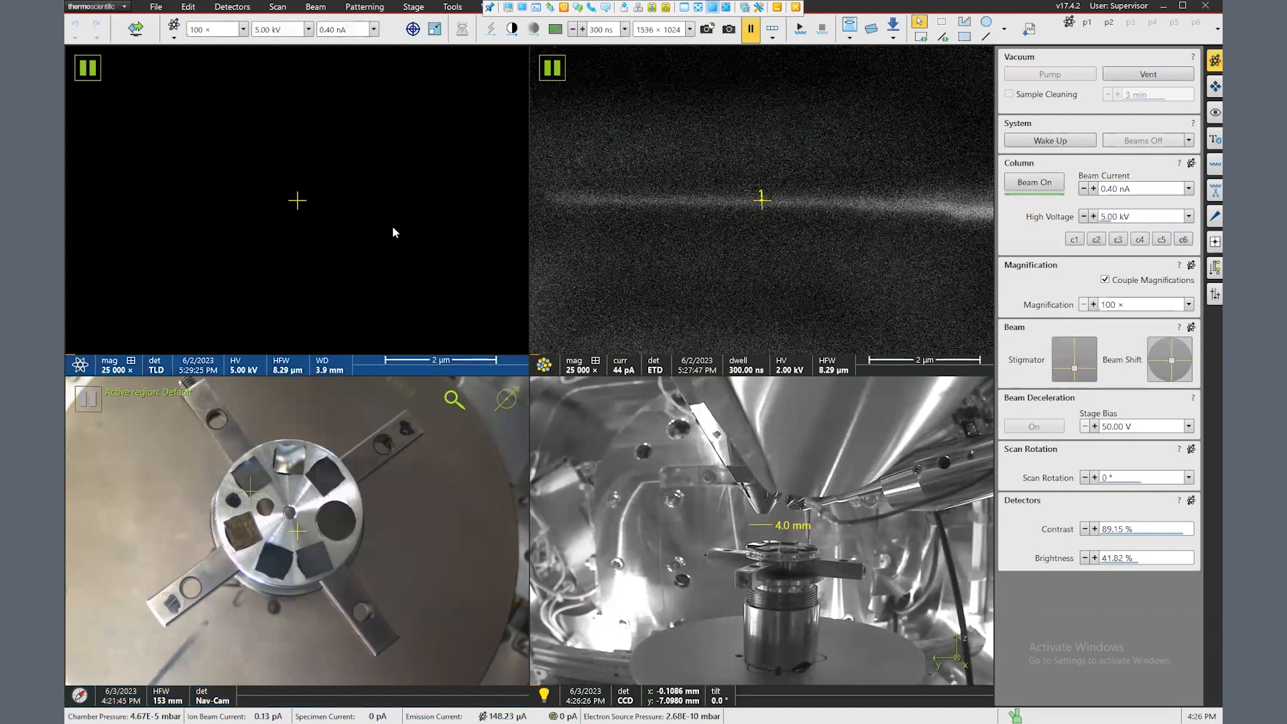
mouse_move(383, 190)
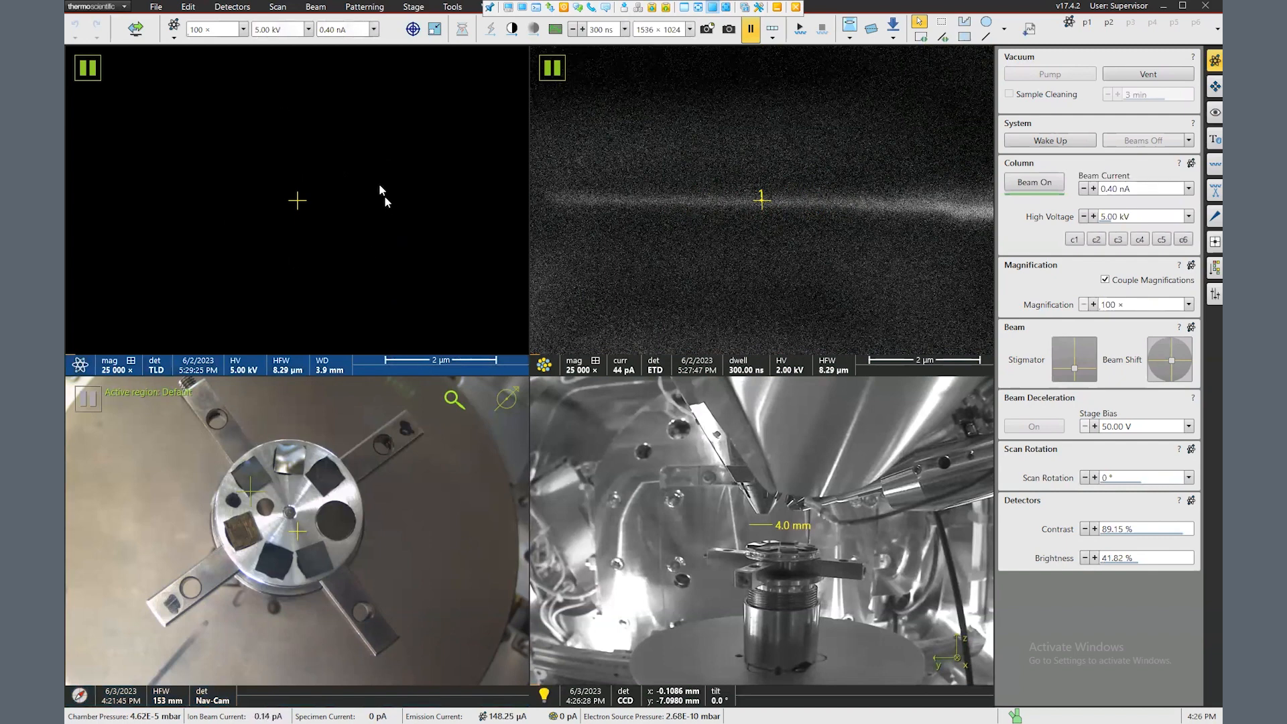
mouse_move(334, 177)
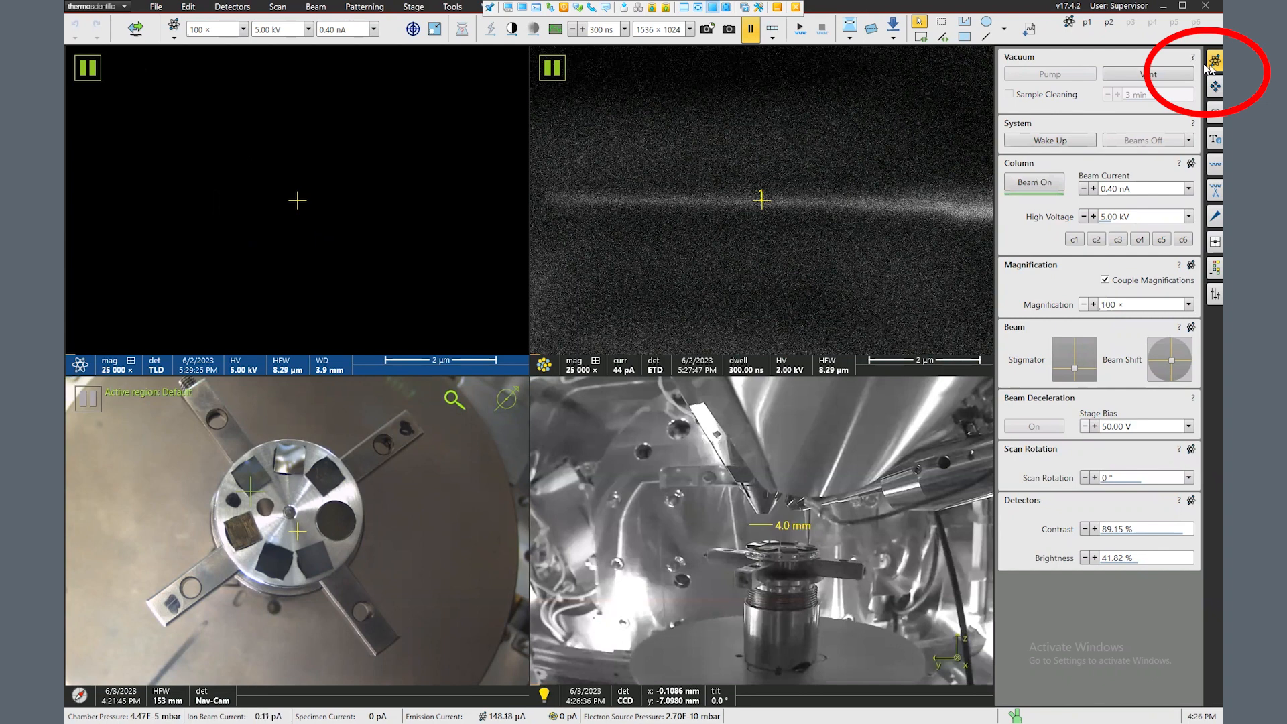
- Check the Stage page, return to Beam Control and switch the electron beam on at 5 kV, 0.40 nA
click(1215, 61)
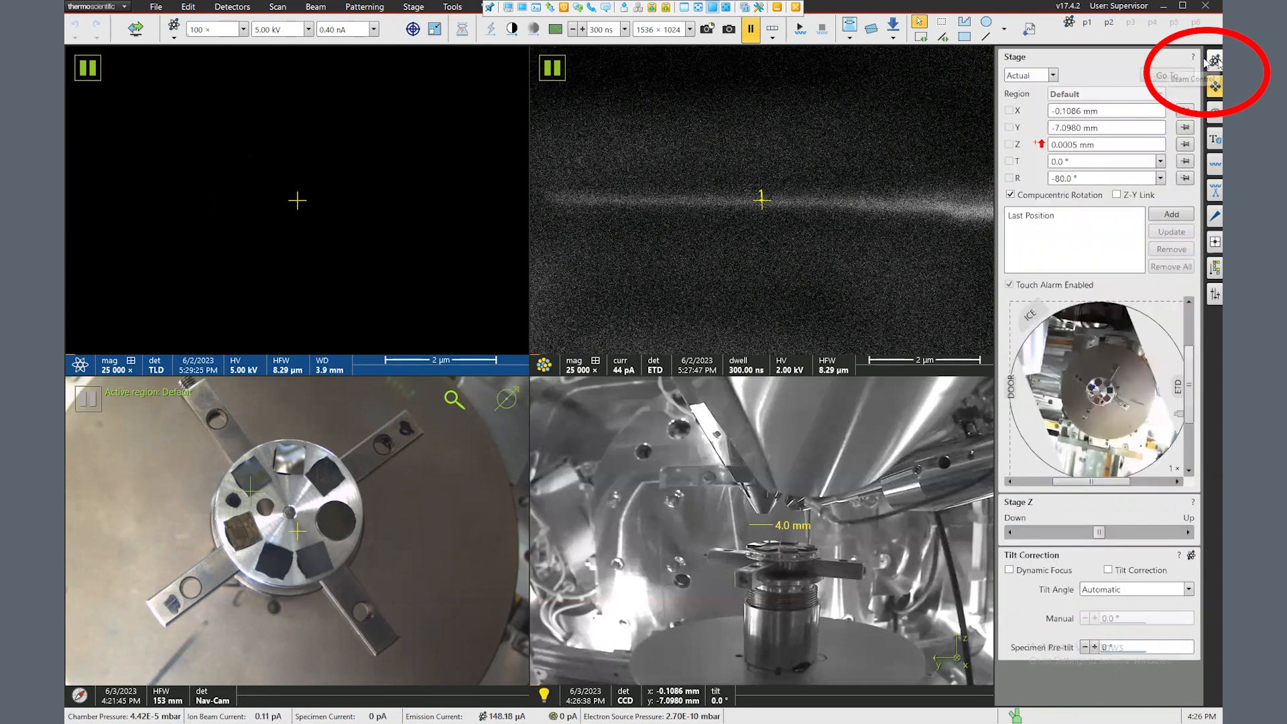
click(1215, 59)
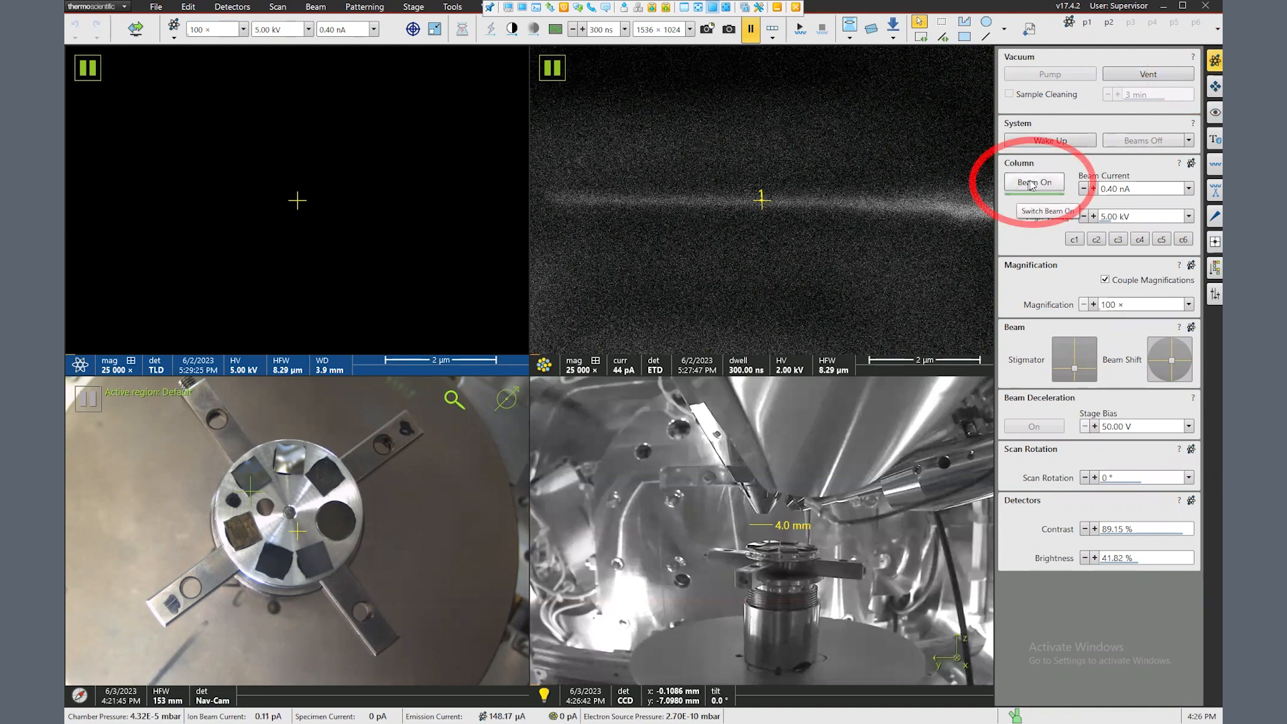
click(1034, 181)
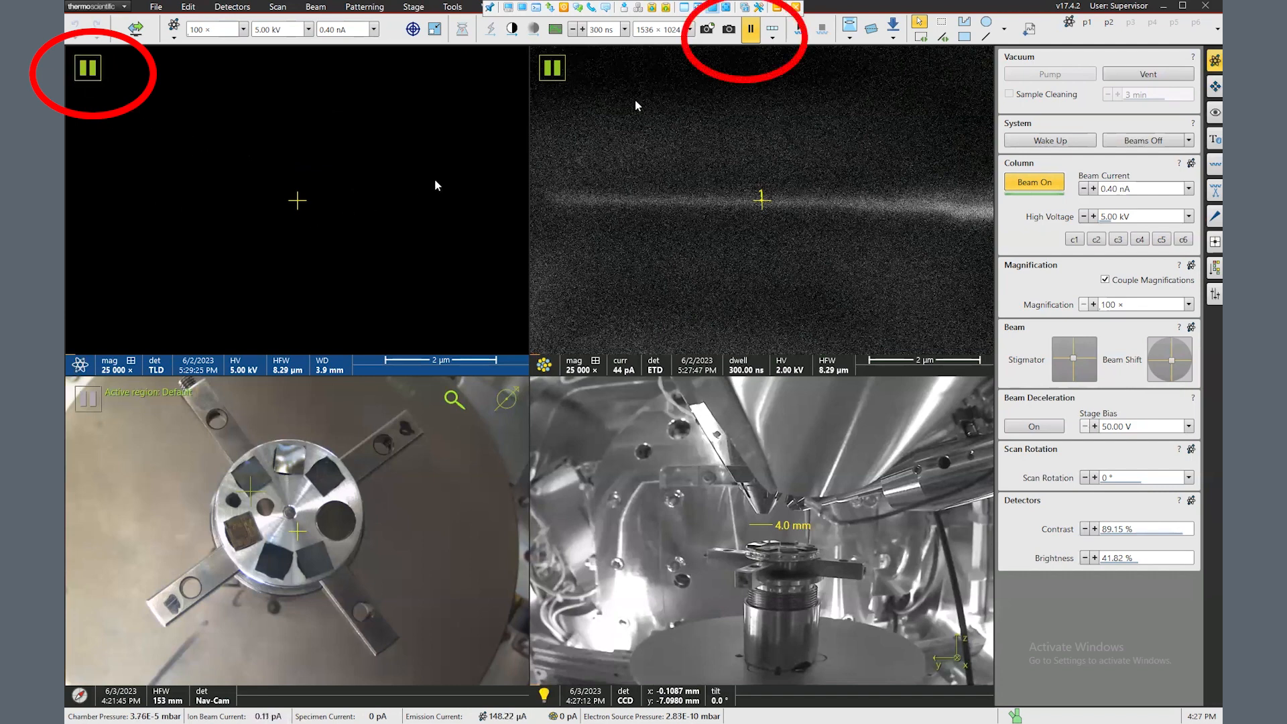
mouse_move(750, 38)
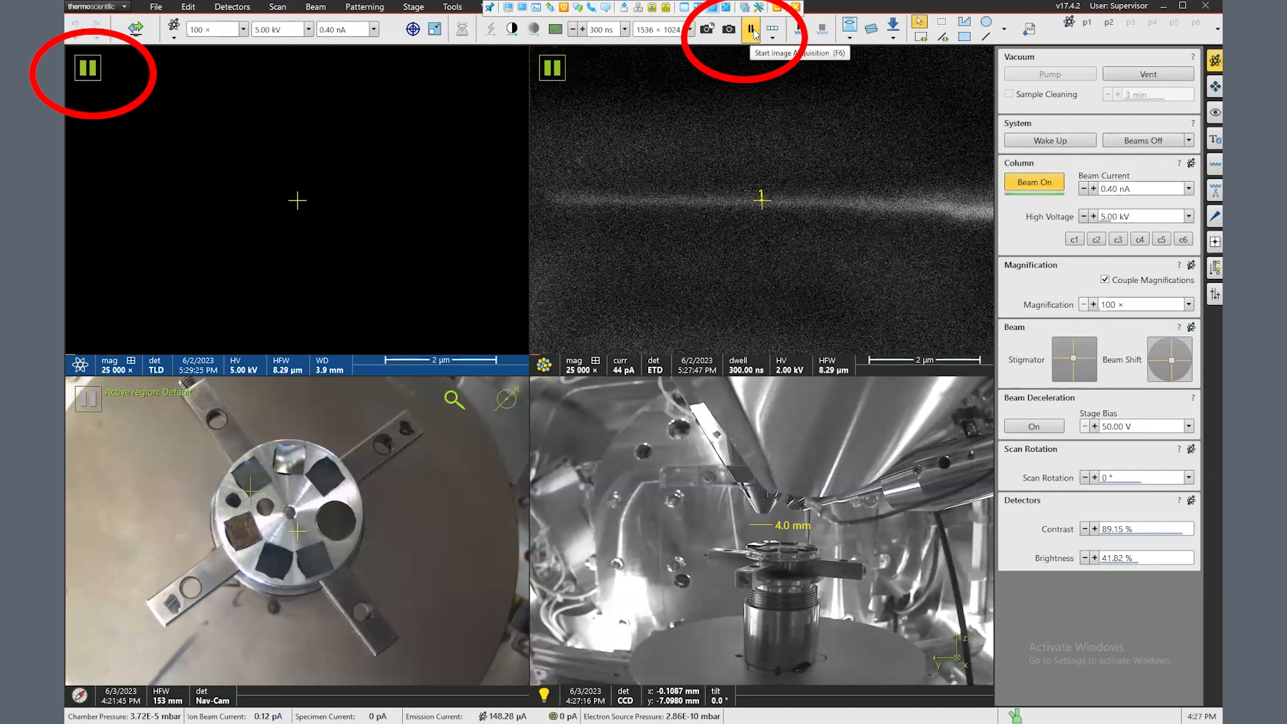
- Start live image acquisition of the sample surface in the TLD quad
click(750, 29)
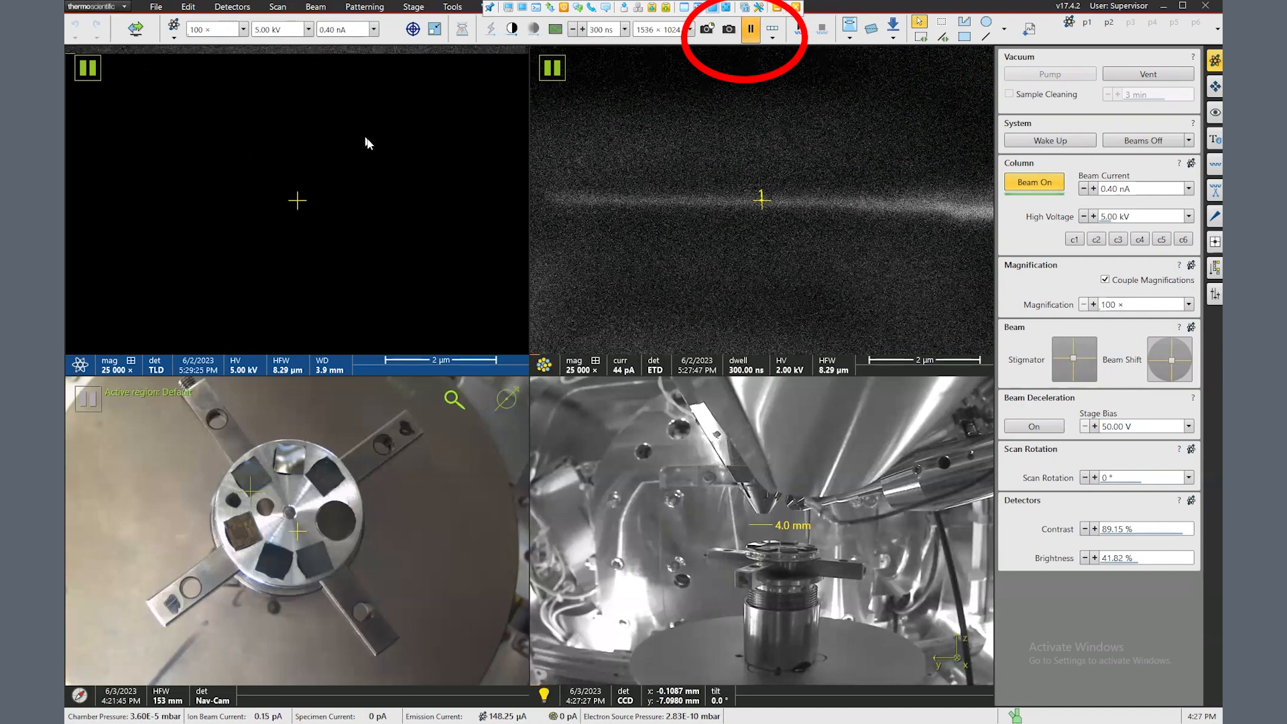
click(749, 28)
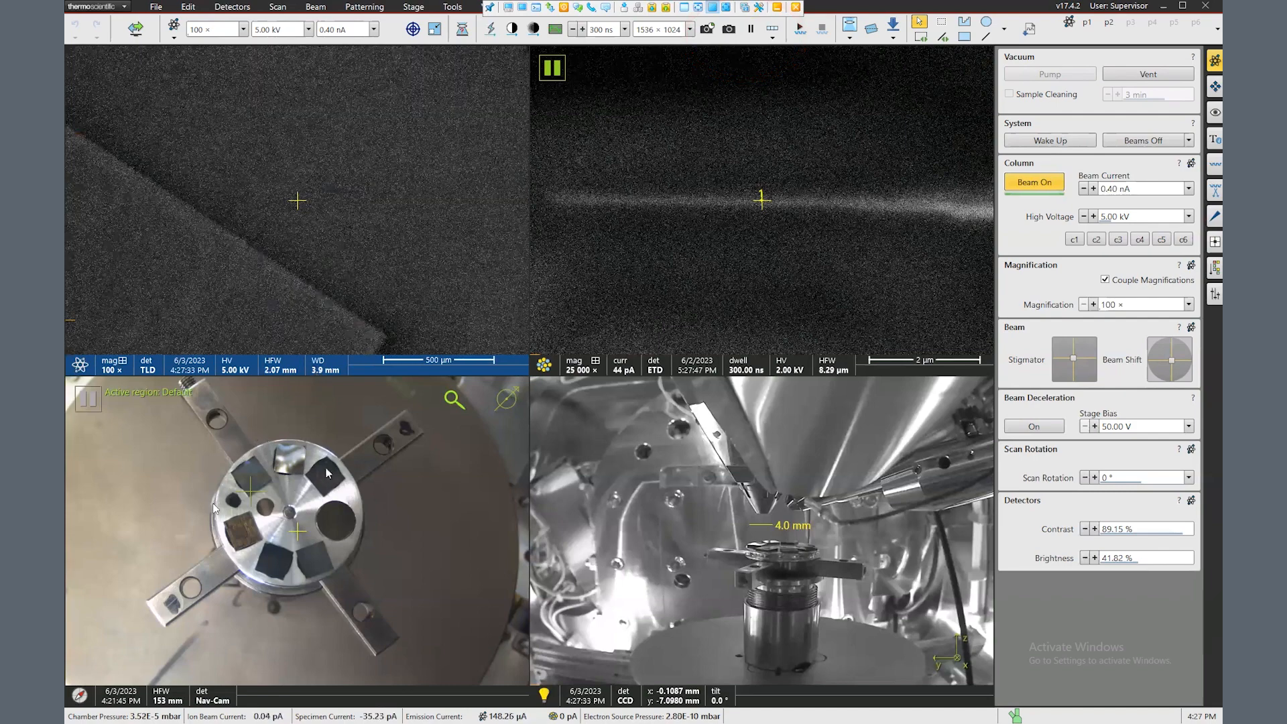
mouse_move(313, 554)
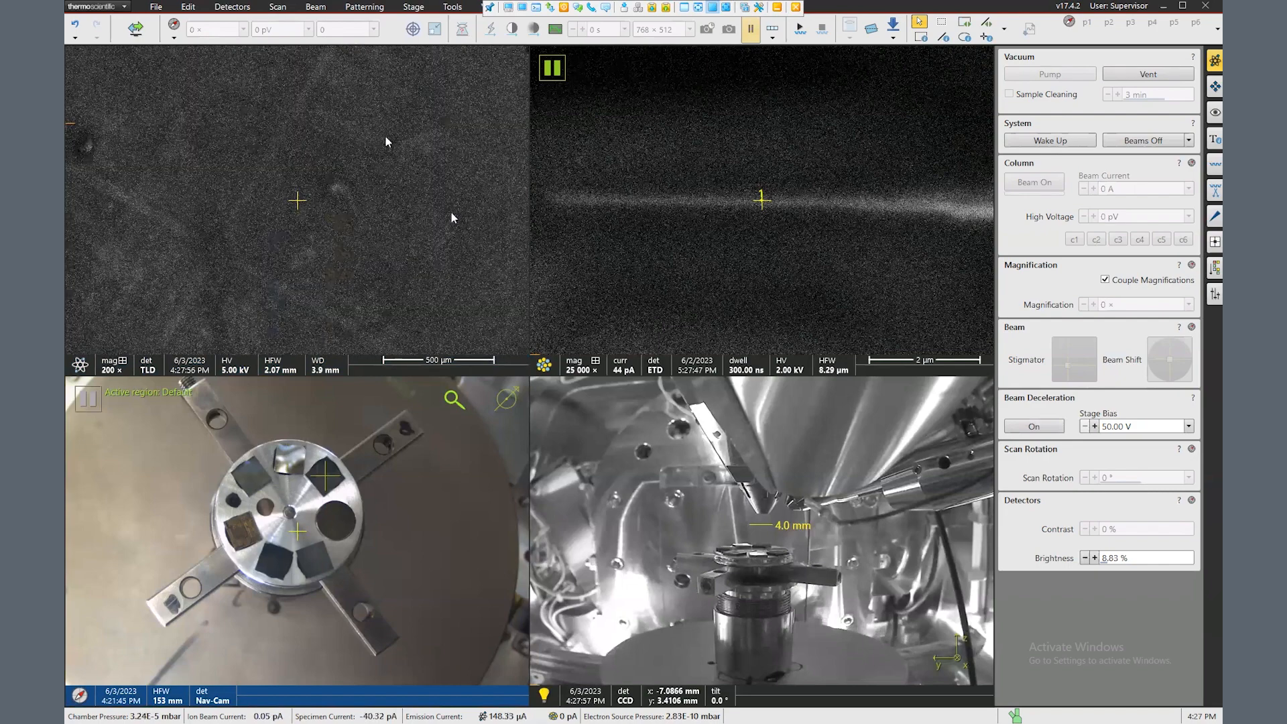
mouse_move(319, 232)
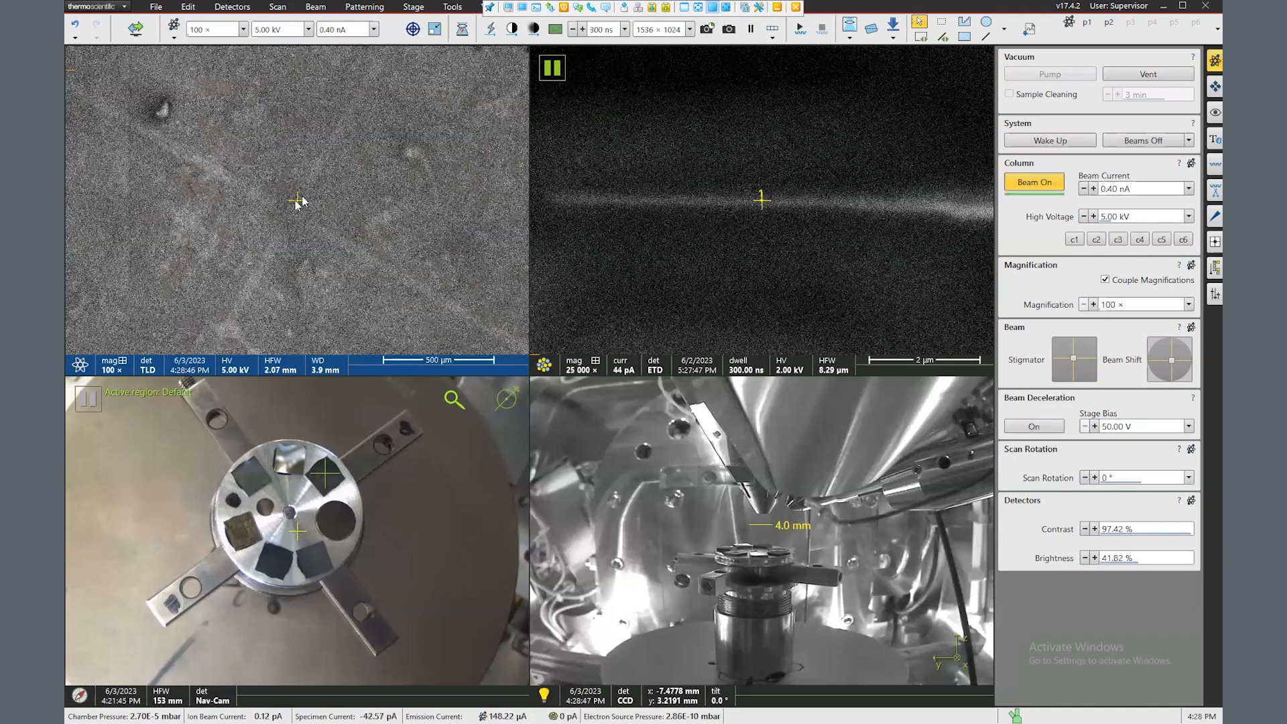
- Raise the live TLD image magnification toward 500× on the upper-right sample
click(290, 208)
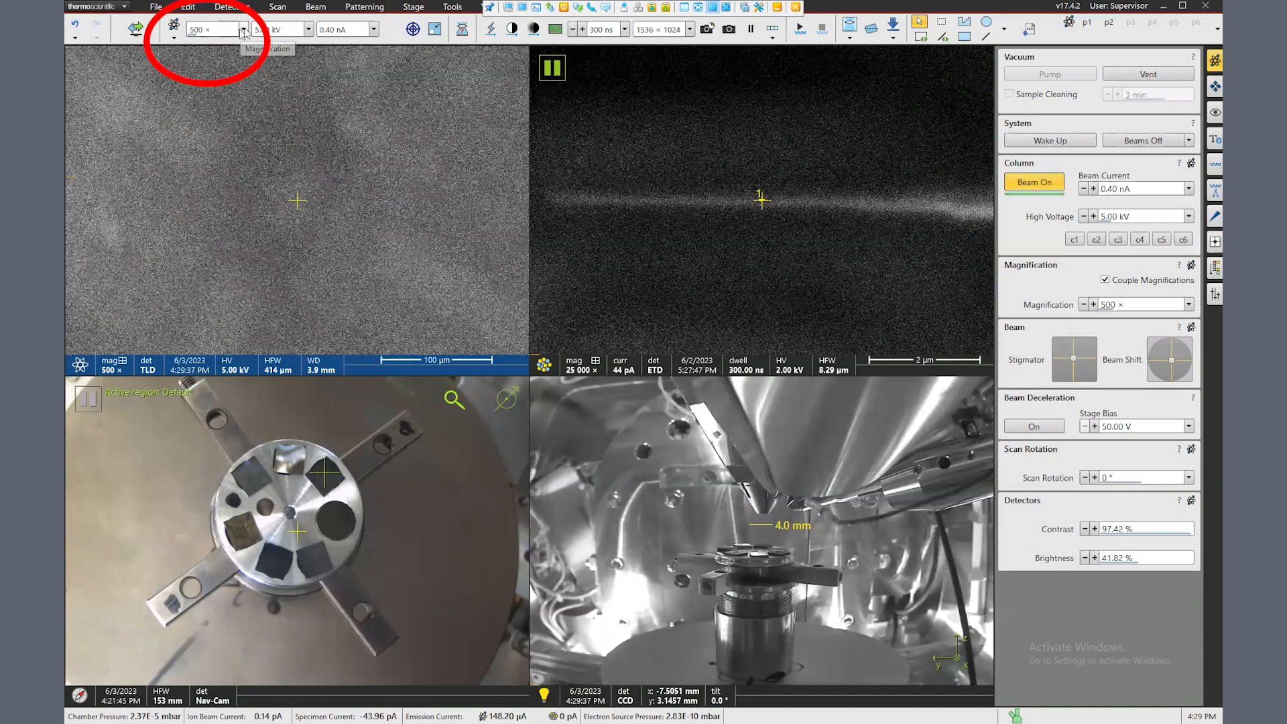
- Enter custom magnification values (2580, then 350) to image the crossing lines more closely
click(242, 28)
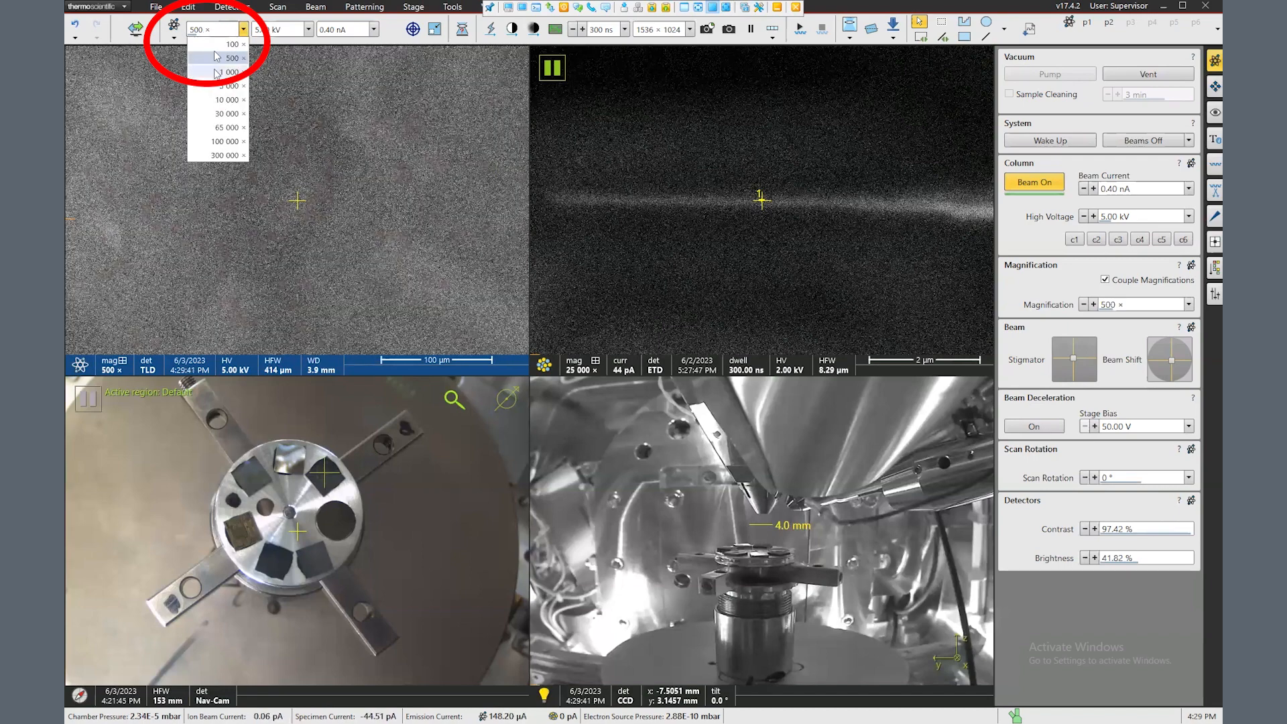
click(232, 57)
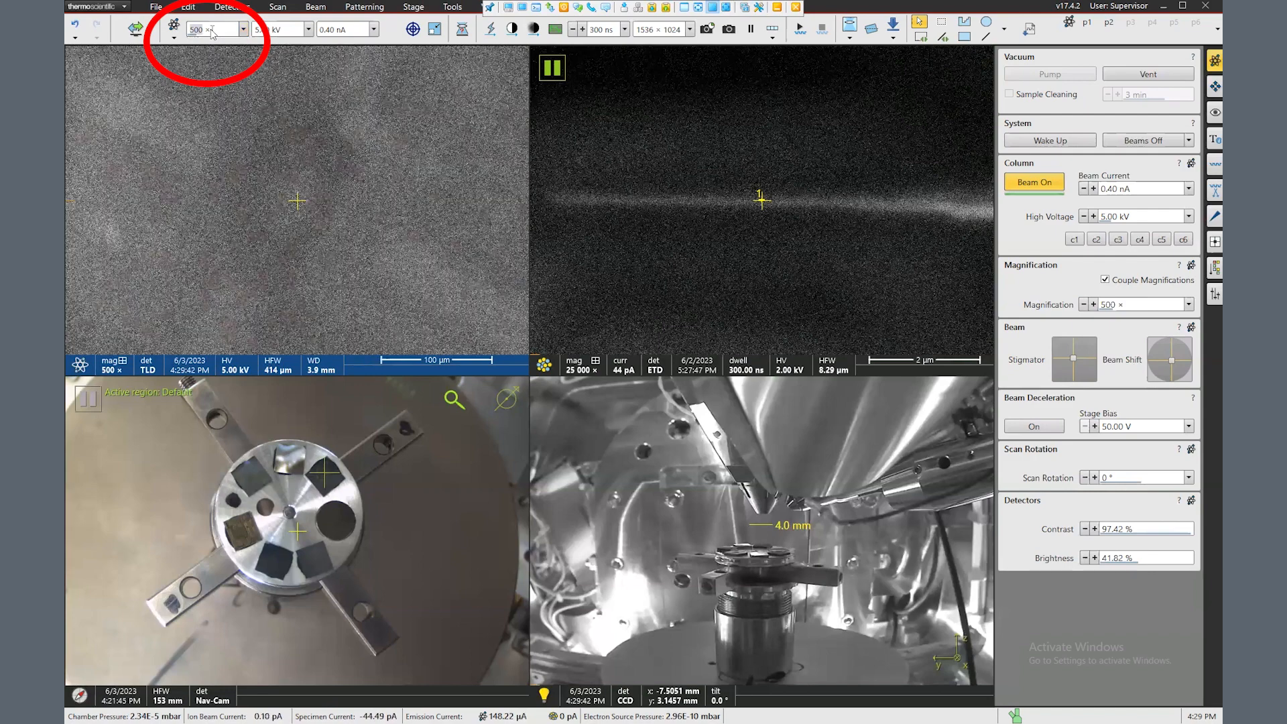
text(2580)
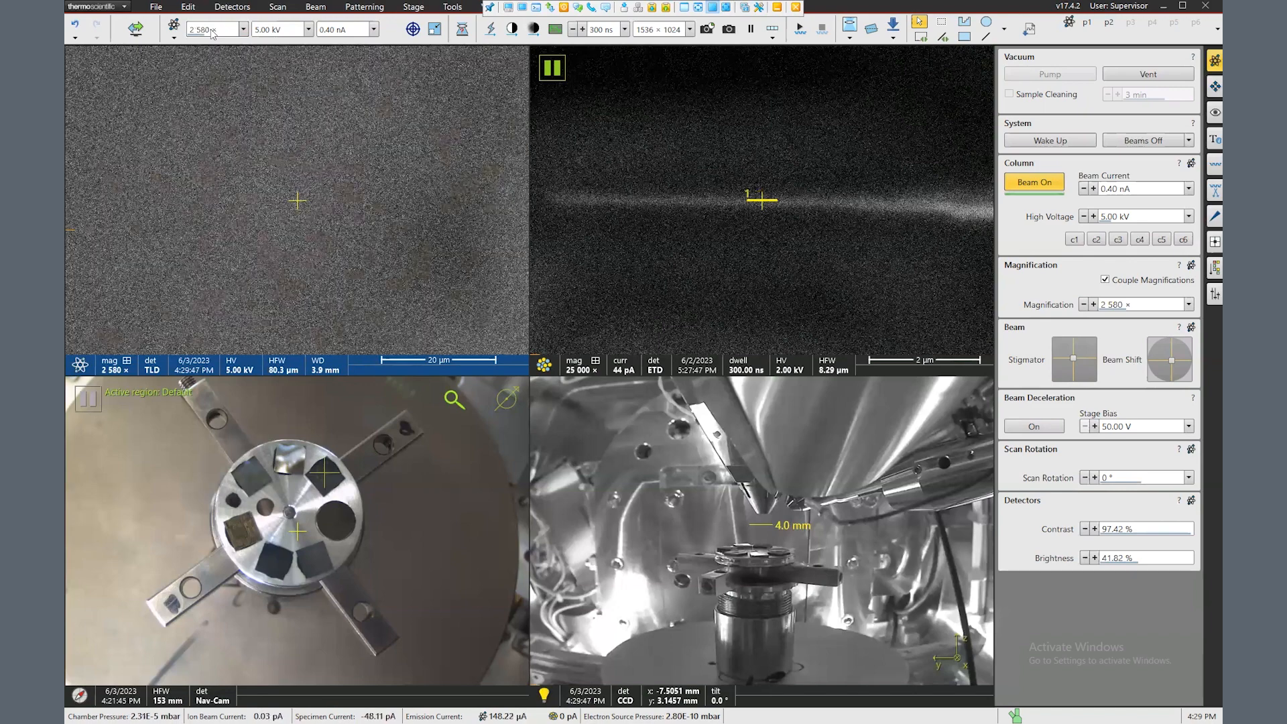
text(350)
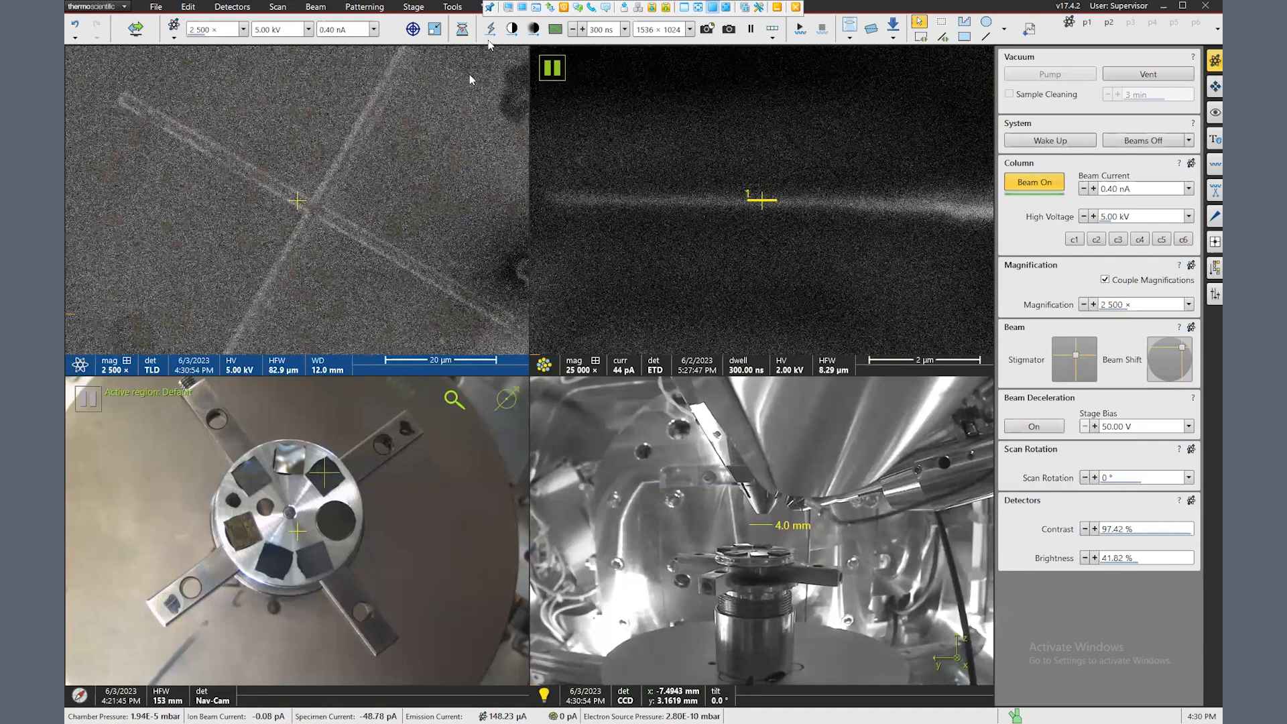
mouse_move(488, 30)
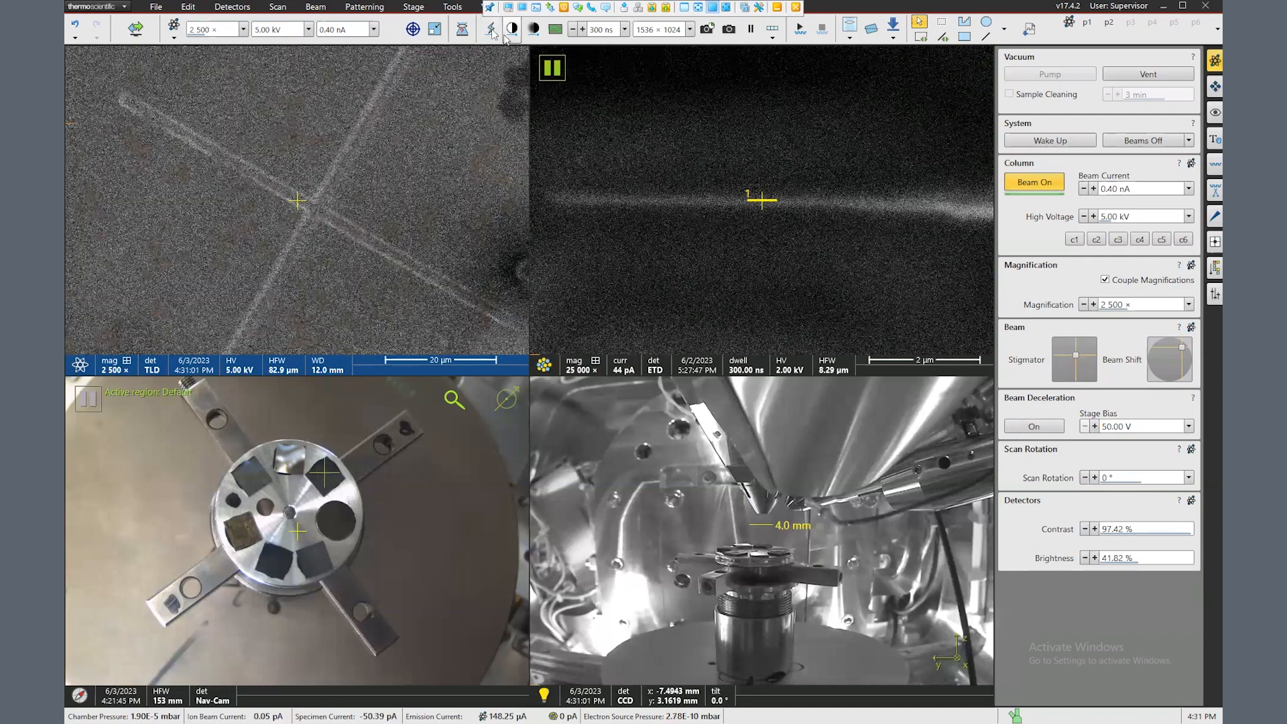
mouse_move(491, 30)
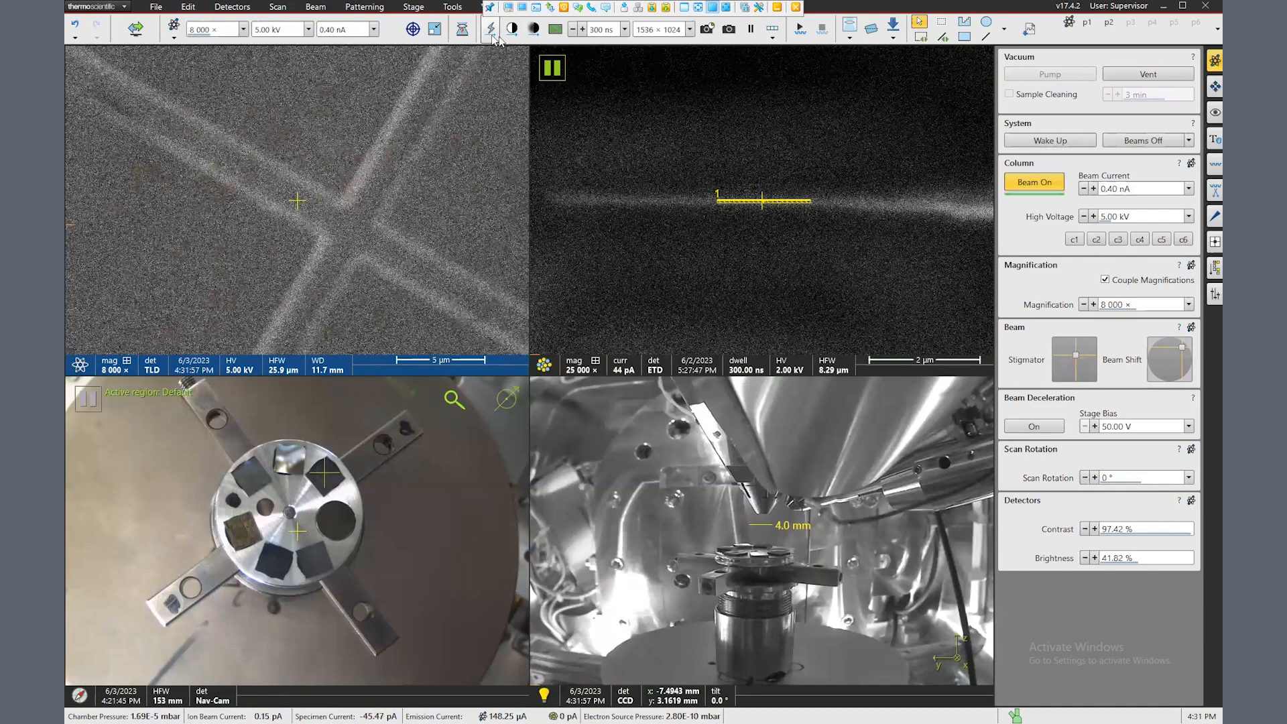
mouse_move(490, 28)
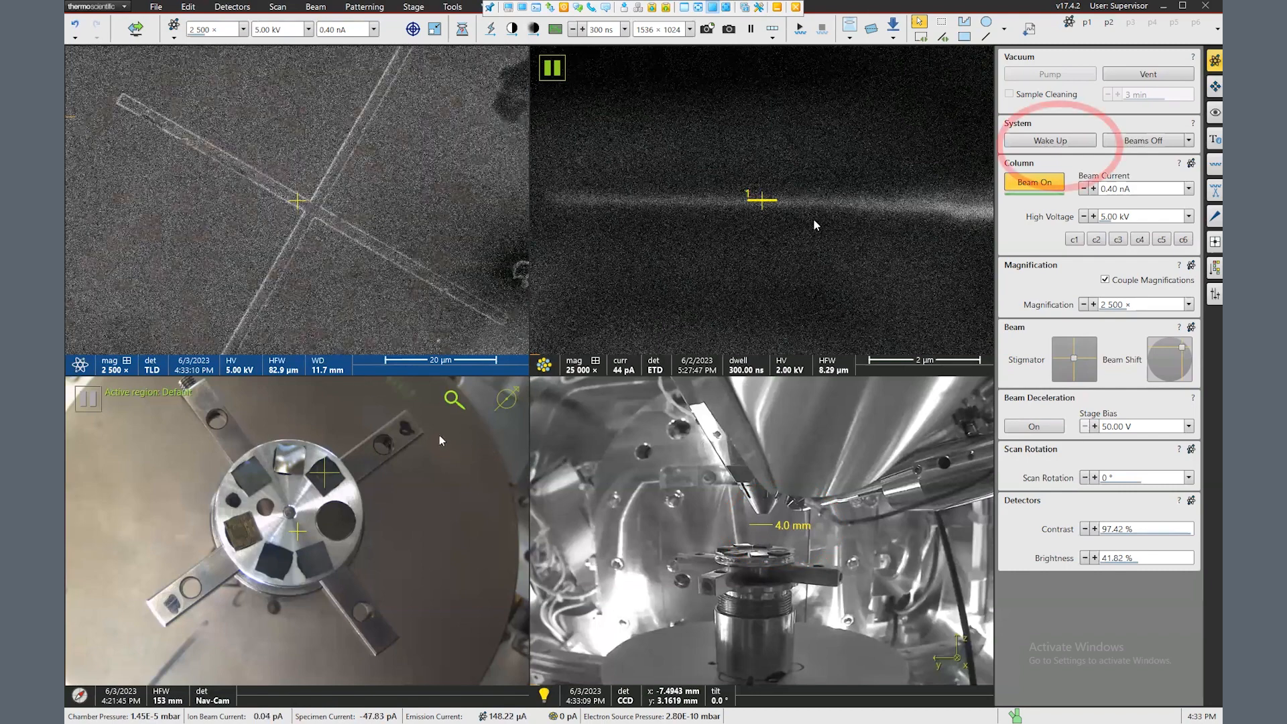
click(1214, 86)
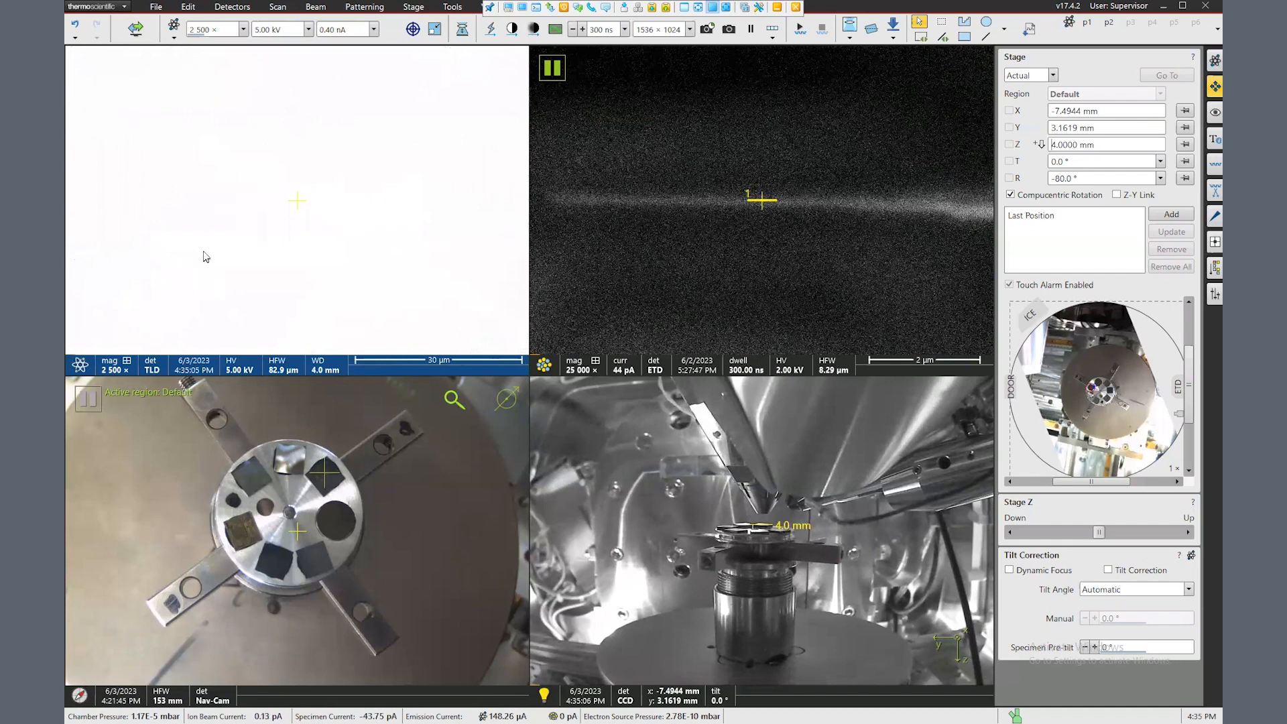
mouse_move(252, 186)
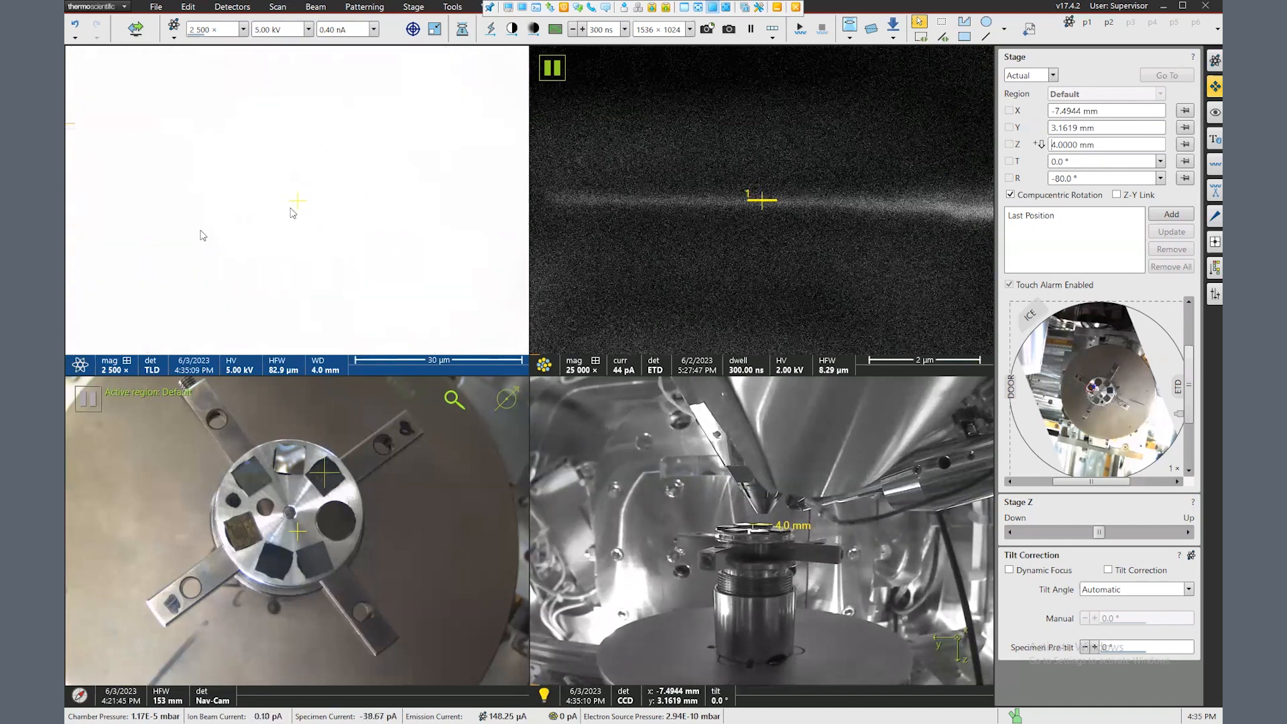
mouse_move(425, 196)
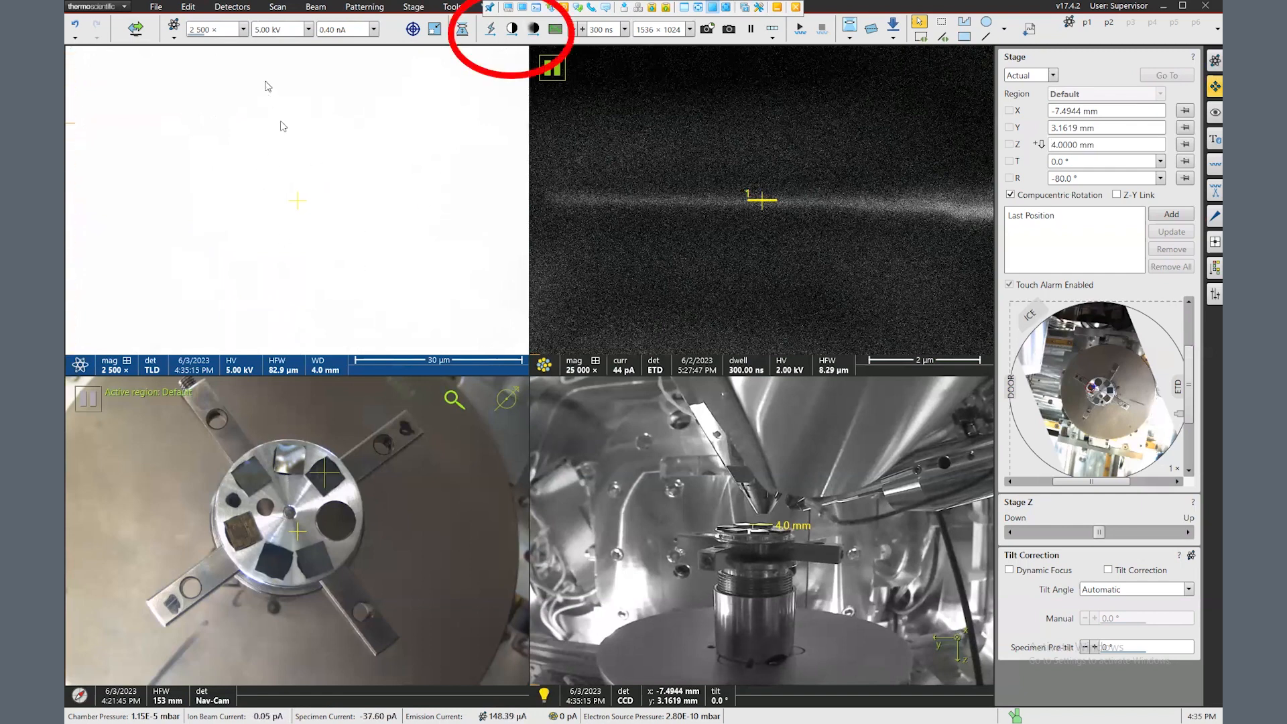
- Run Auto Contrast Brightness on the live image of the crossing lines
click(513, 28)
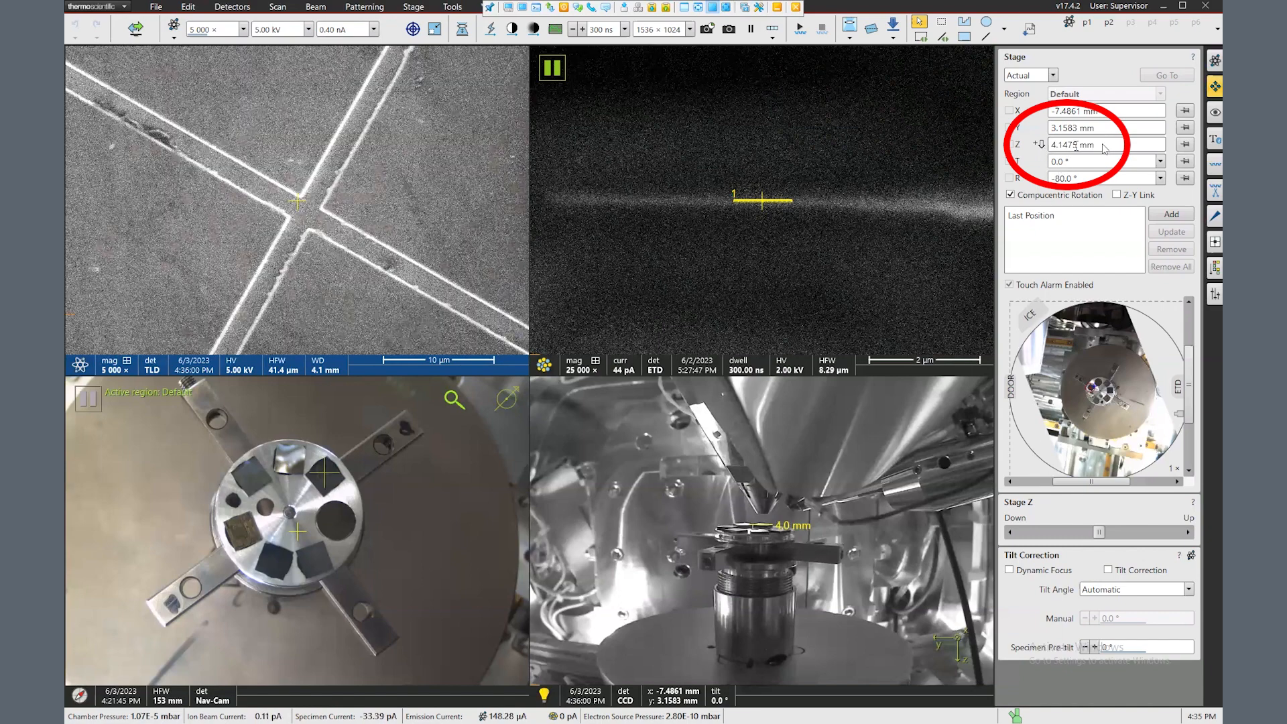
- Set the Stage Z height back to 4 mm, keeping the crossing lines sharp at 5 000×
text(4)
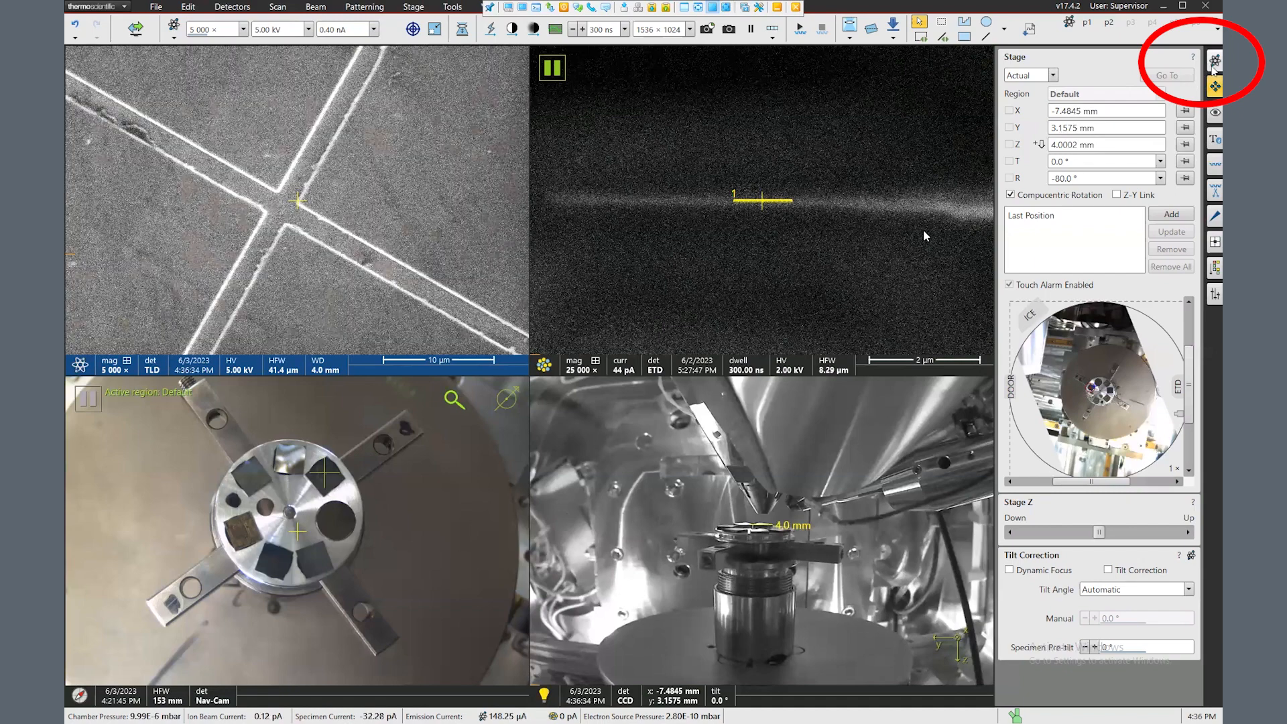
- Switch off the electron beams from the Beam Control page, blanking the live image
click(1215, 60)
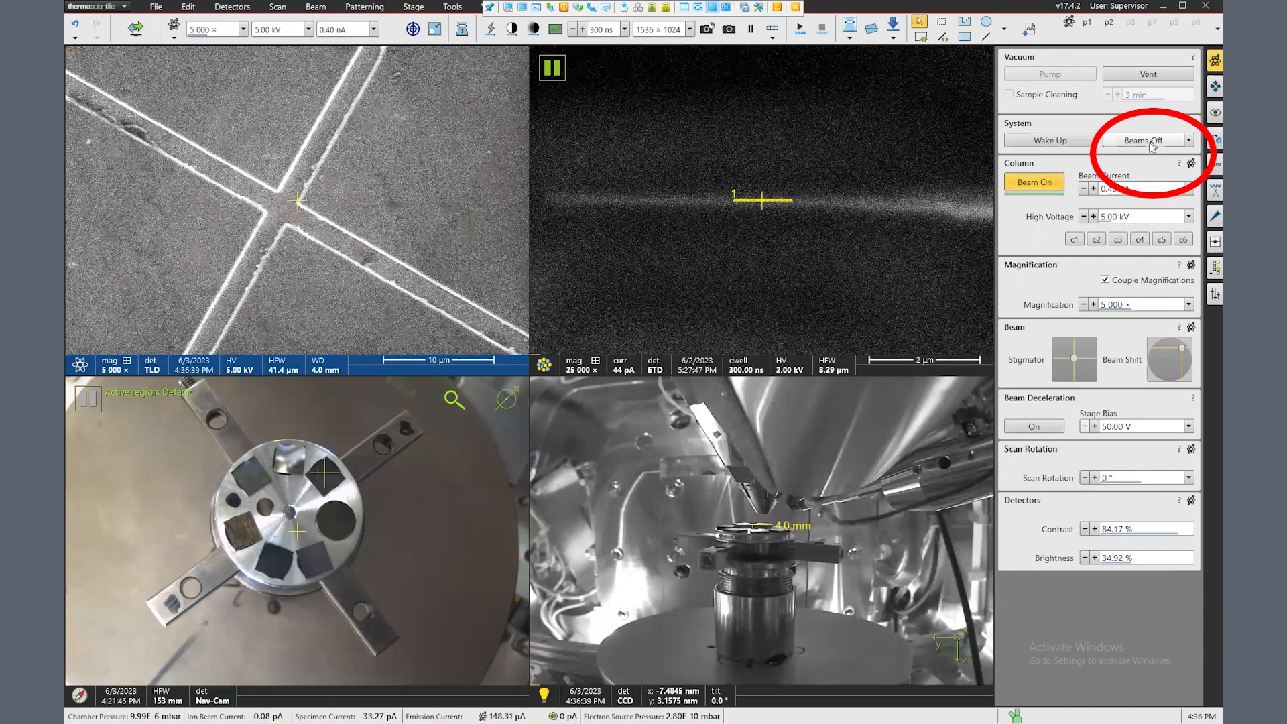
mouse_move(1141, 151)
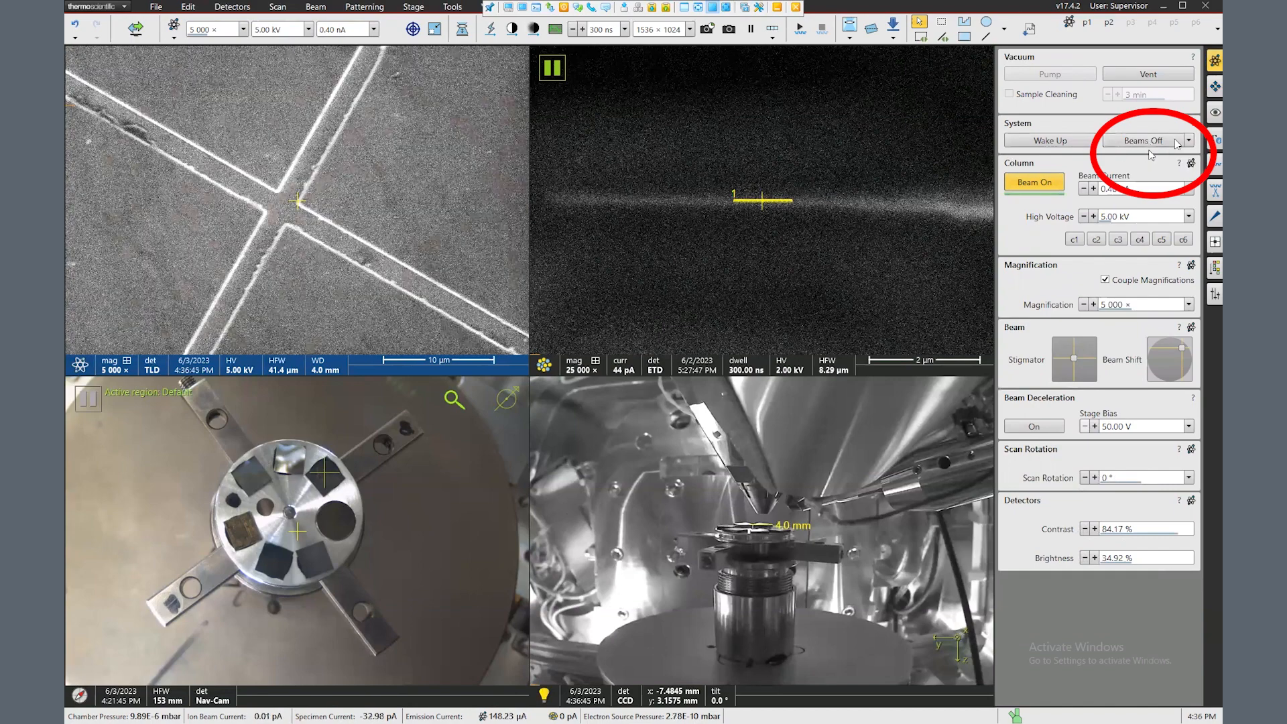
click(1187, 141)
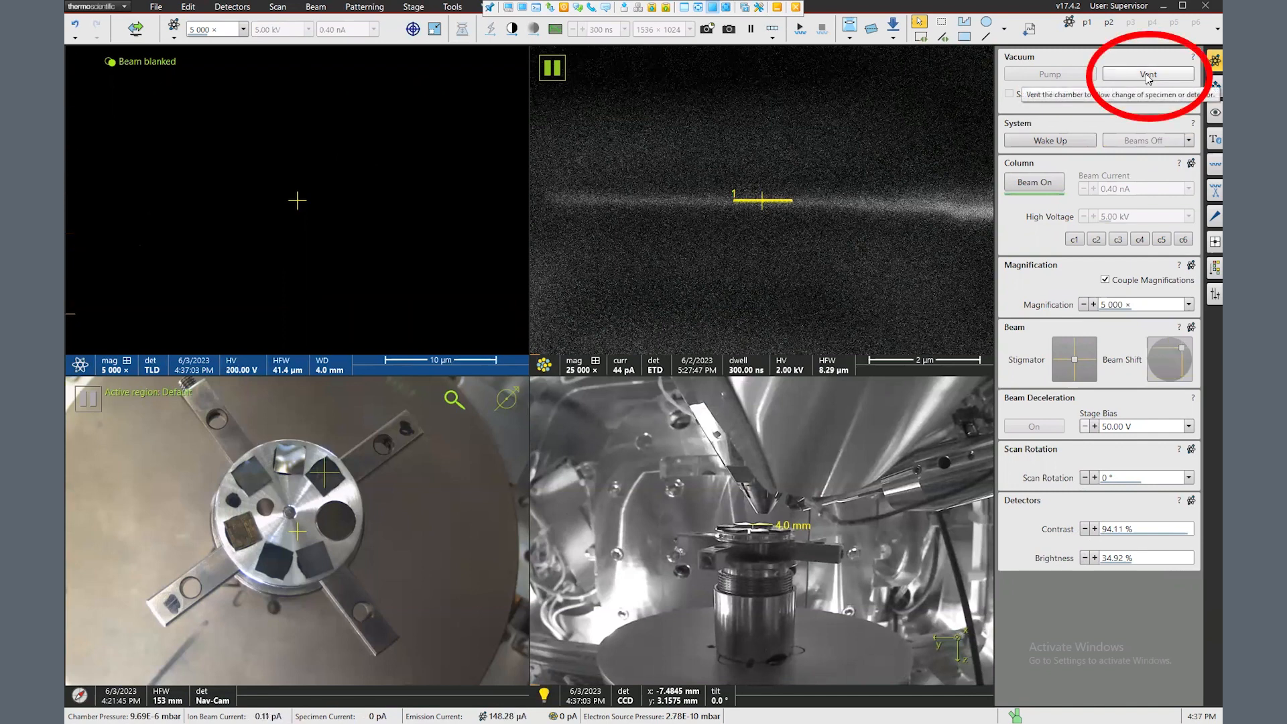
- Confirm venting the chamber, then start pumping it back down to vacuum
click(1148, 73)
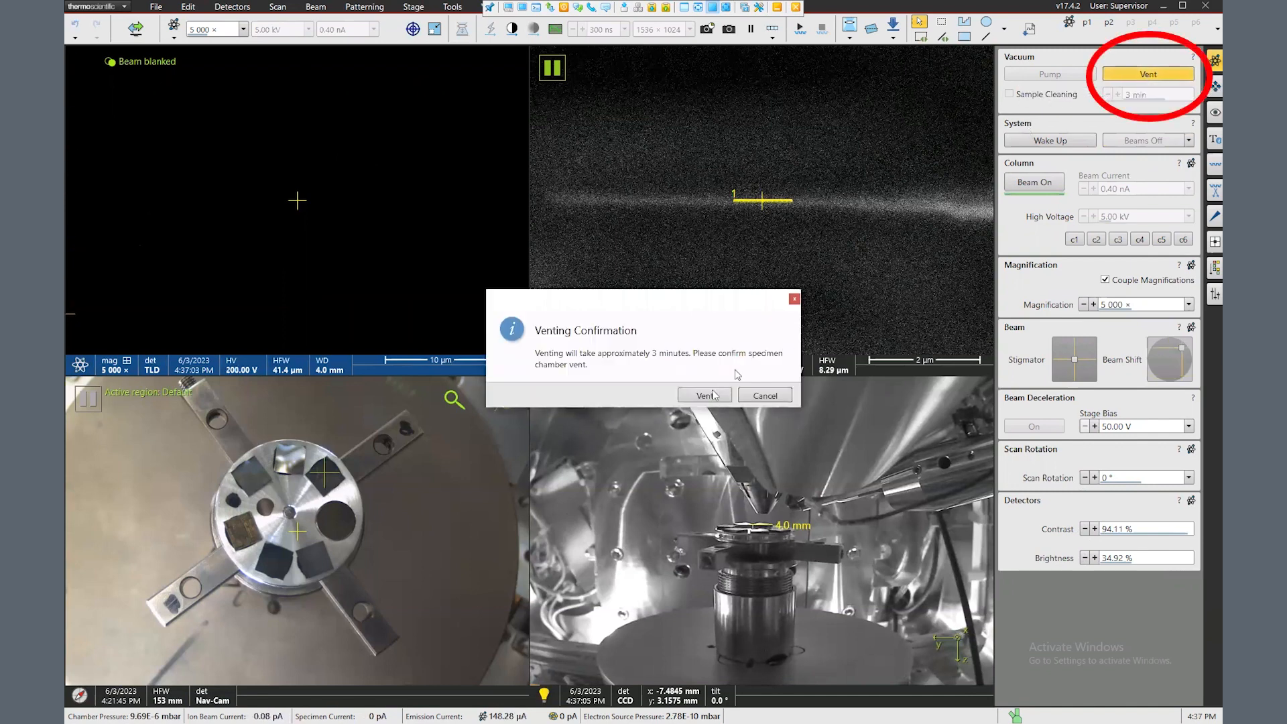
click(702, 394)
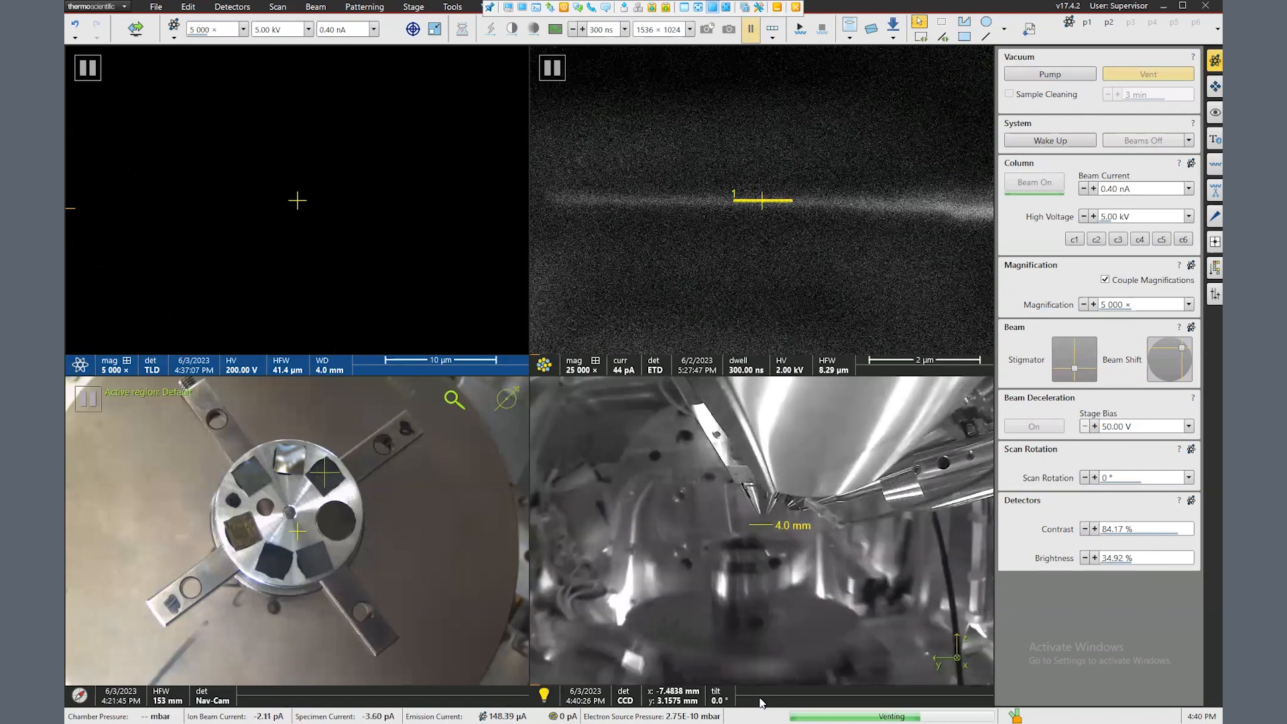
click(1049, 74)
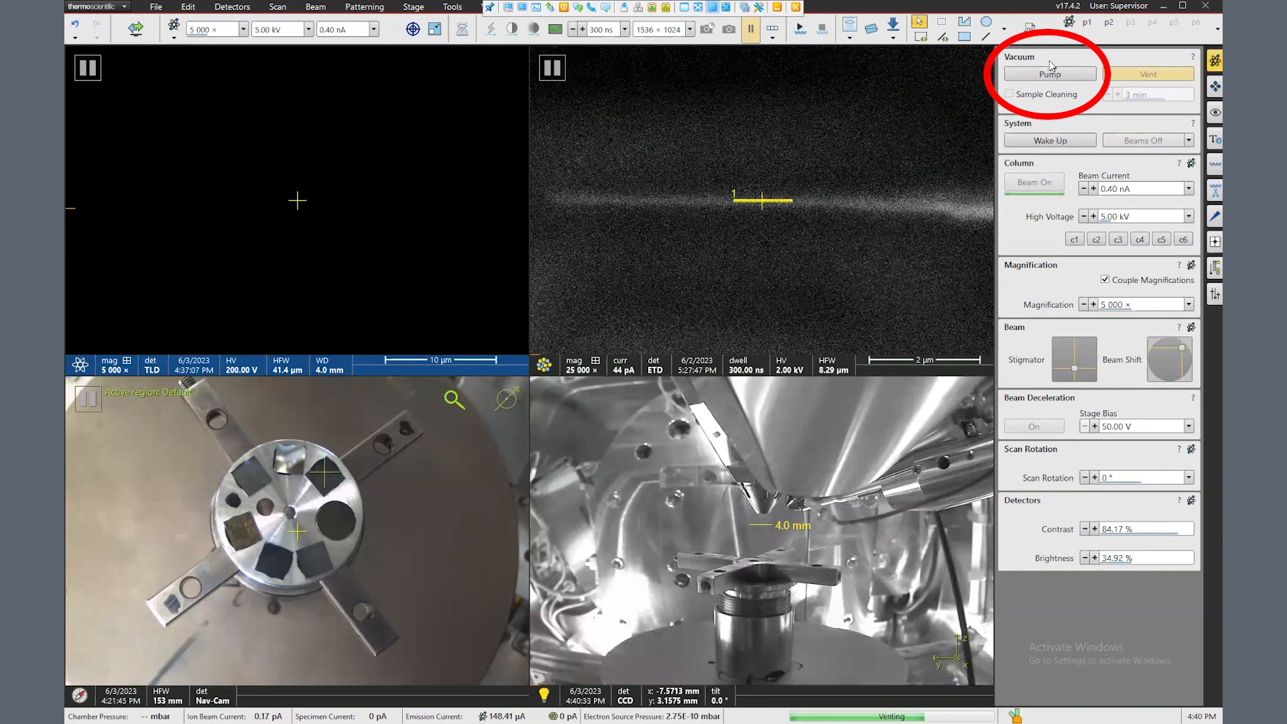
click(1049, 72)
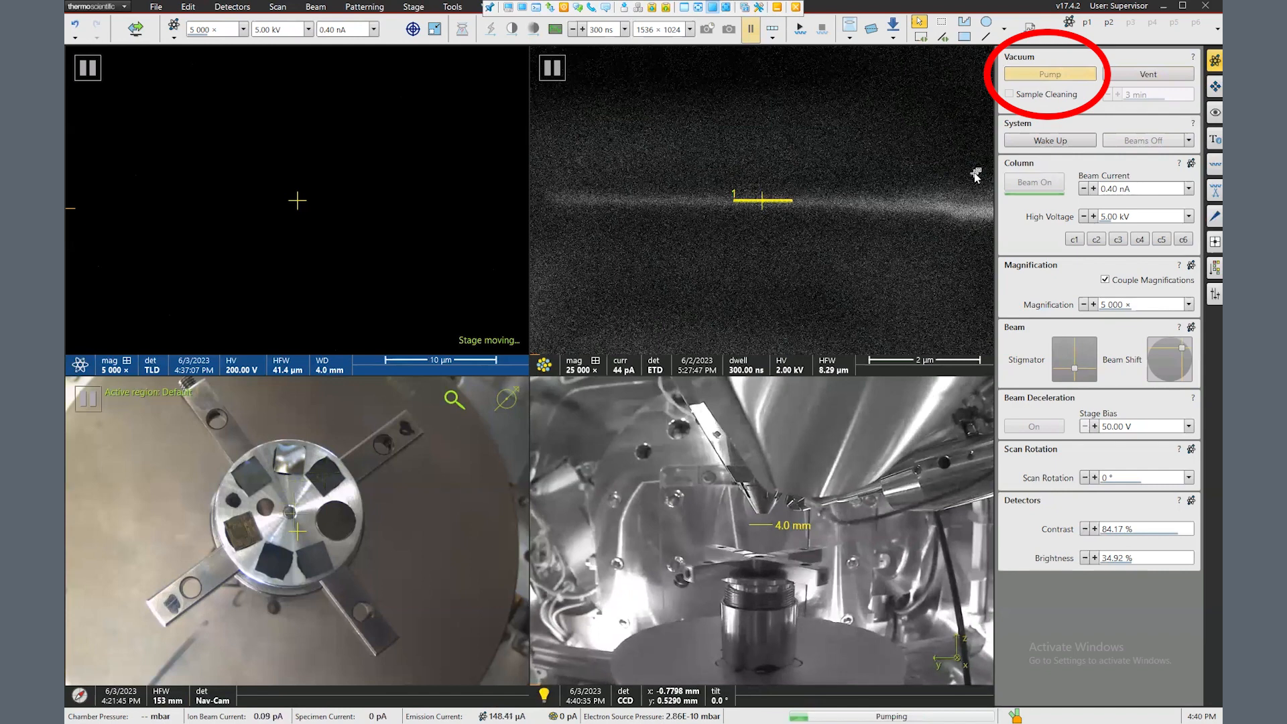